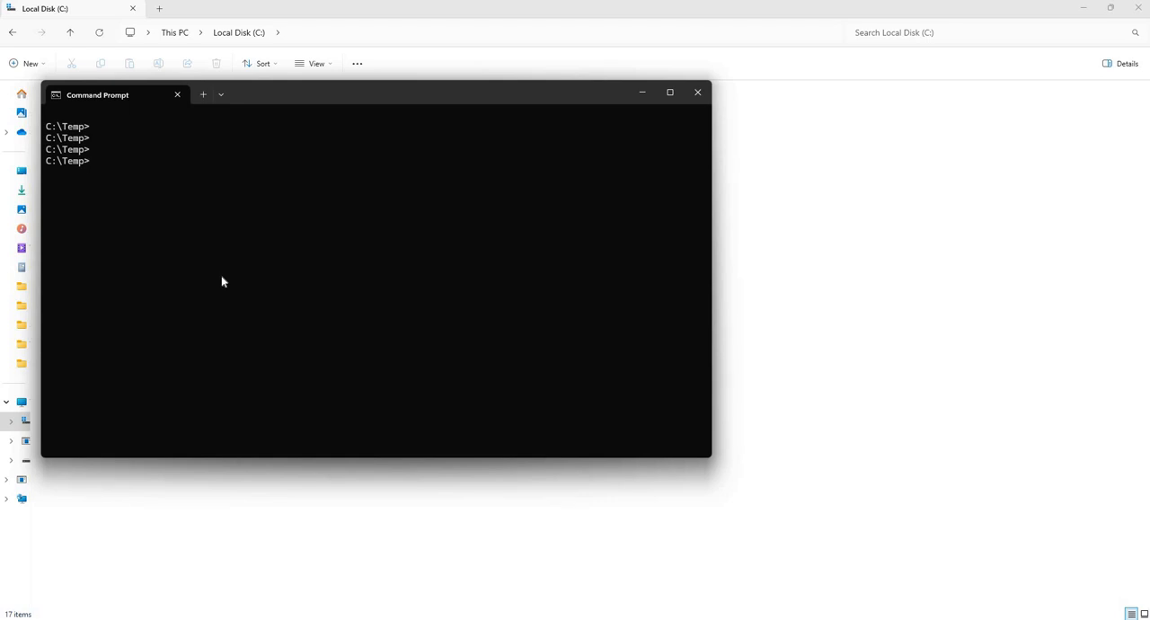
- Start a robocopy command with the quoted source folder "E:\My Videos"
{"action": "type", "text": "rob"}
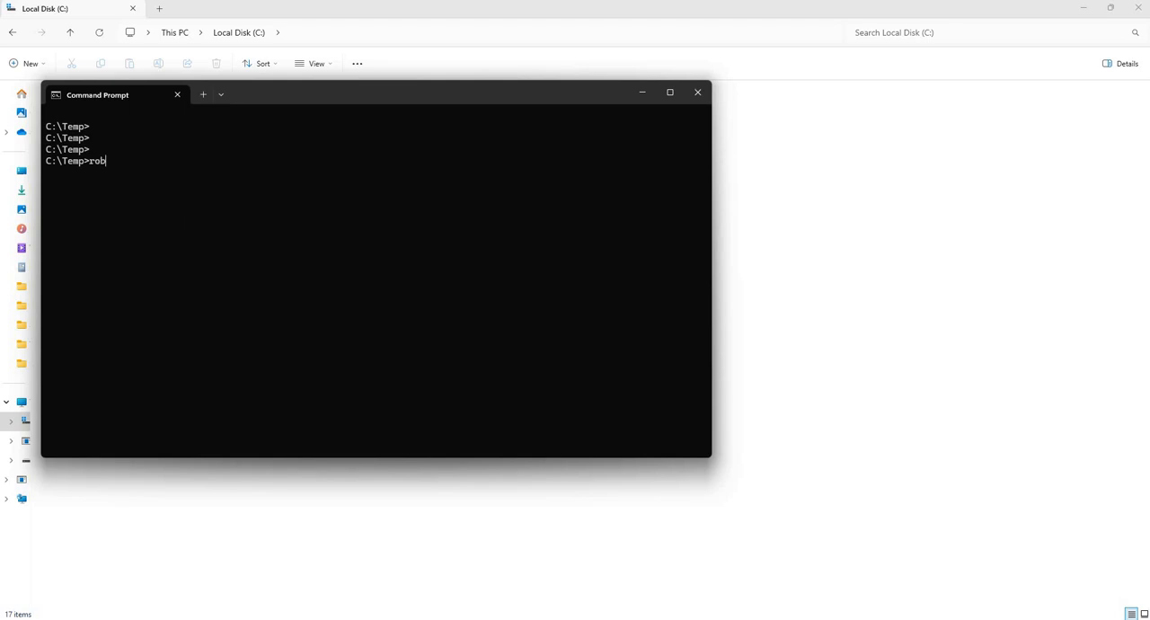
{"action": "type", "text": "ocopy"}
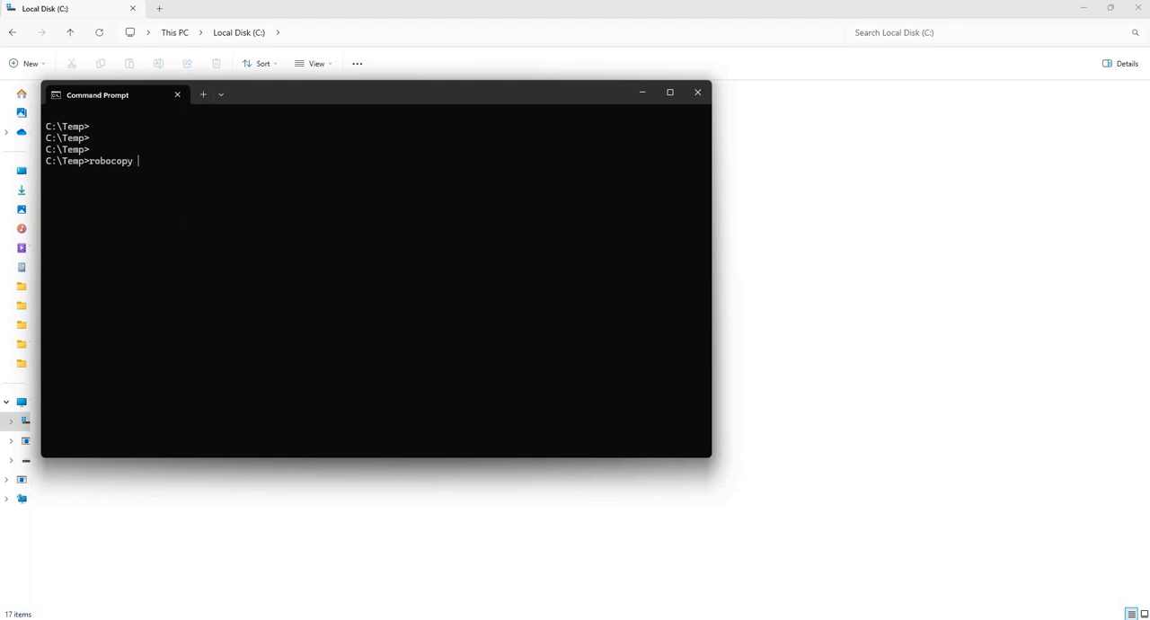
{"action": "type", "text": "\""}
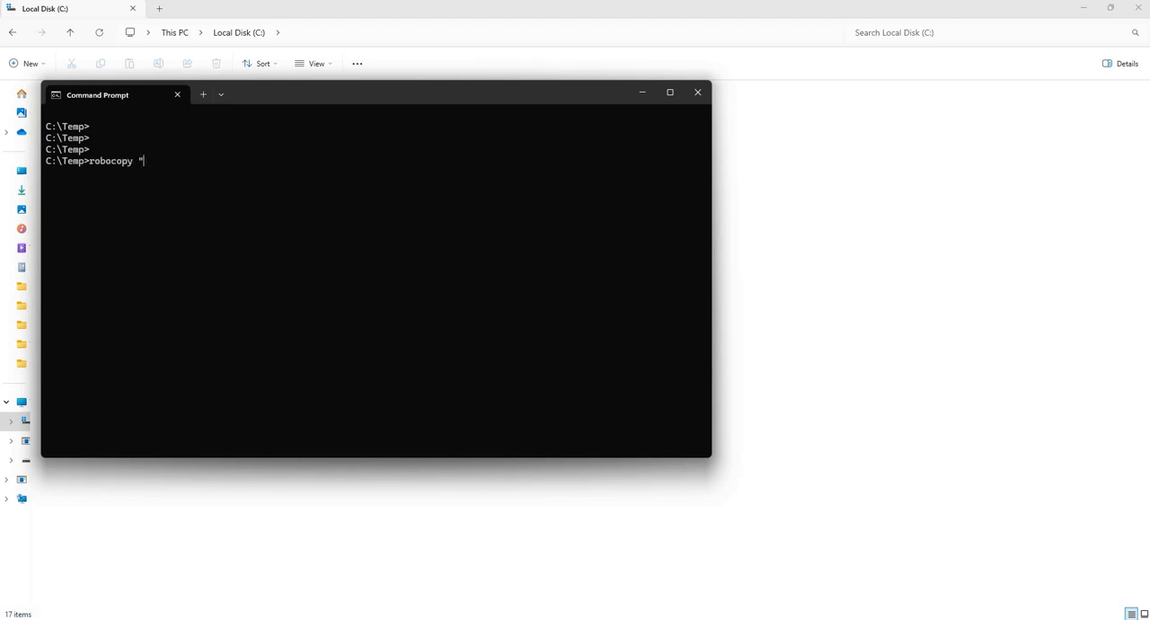
{"action": "type", "text": "E:\\"}
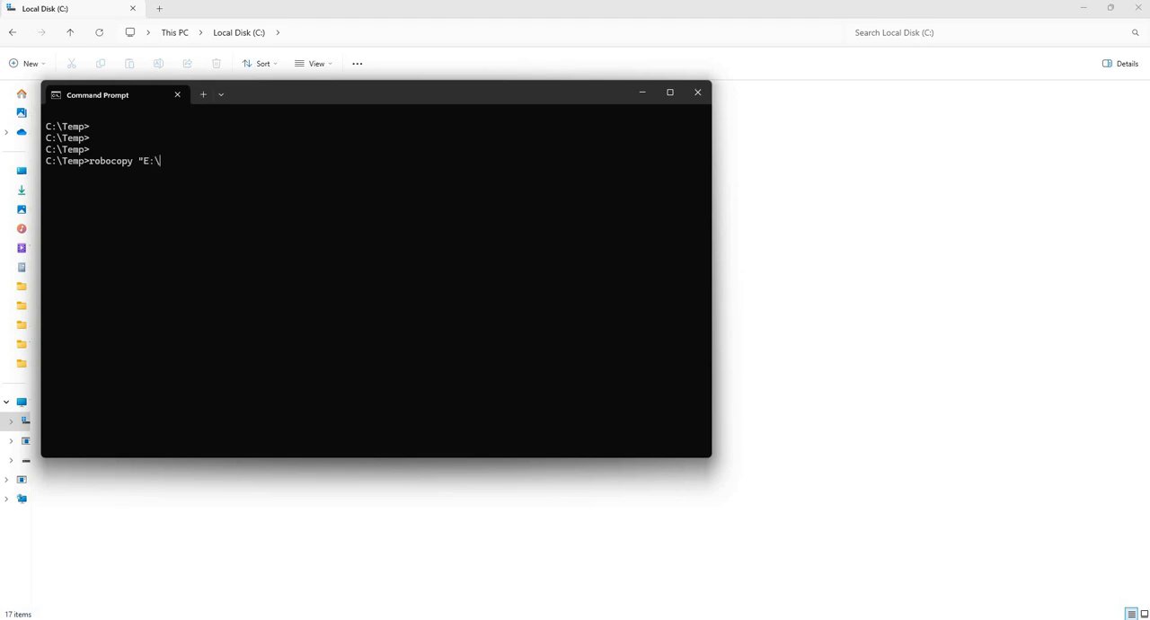
{"action": "type", "text": "My Vid"}
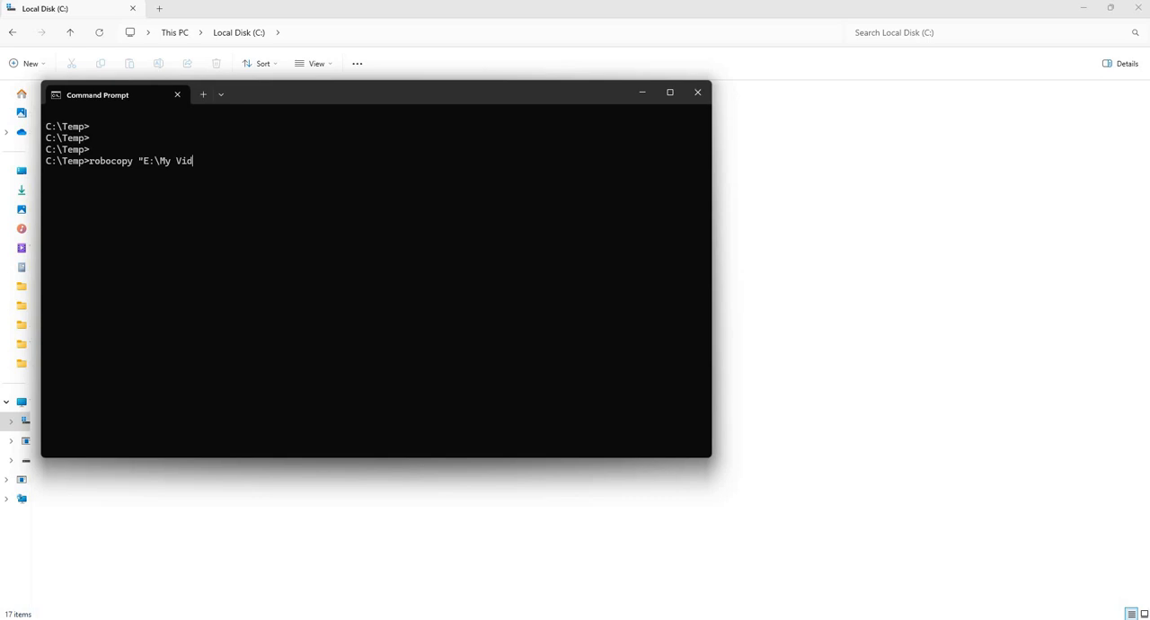
{"action": "type", "text": "eos\""}
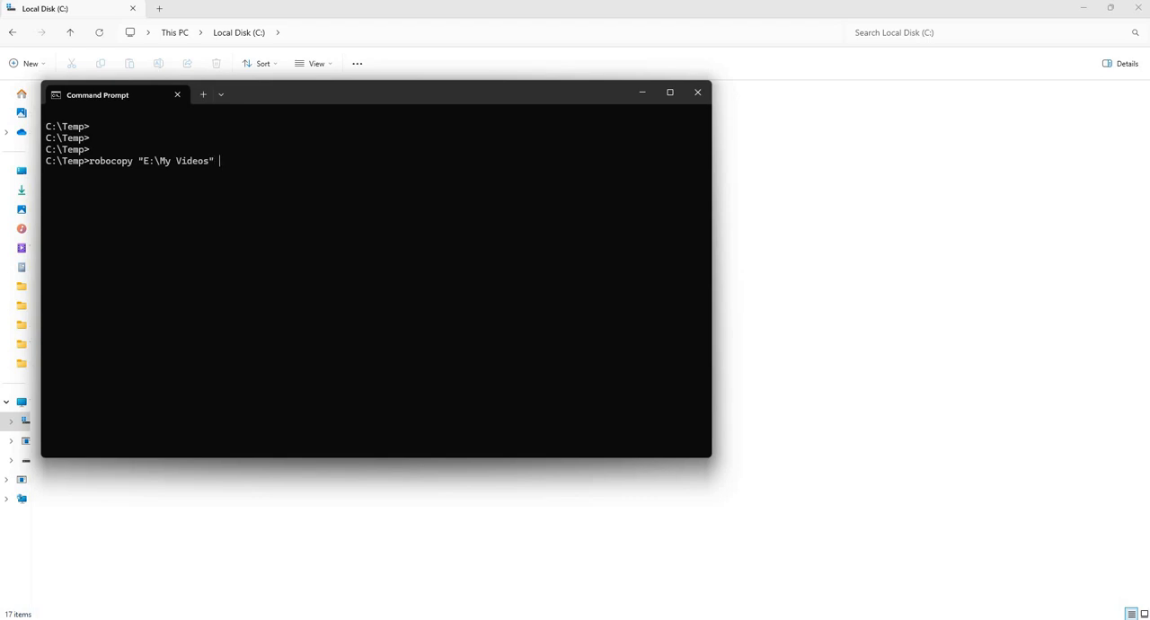
- Begin the quoted destination path as "C:\New
{"action": "type", "text": "\"C"}
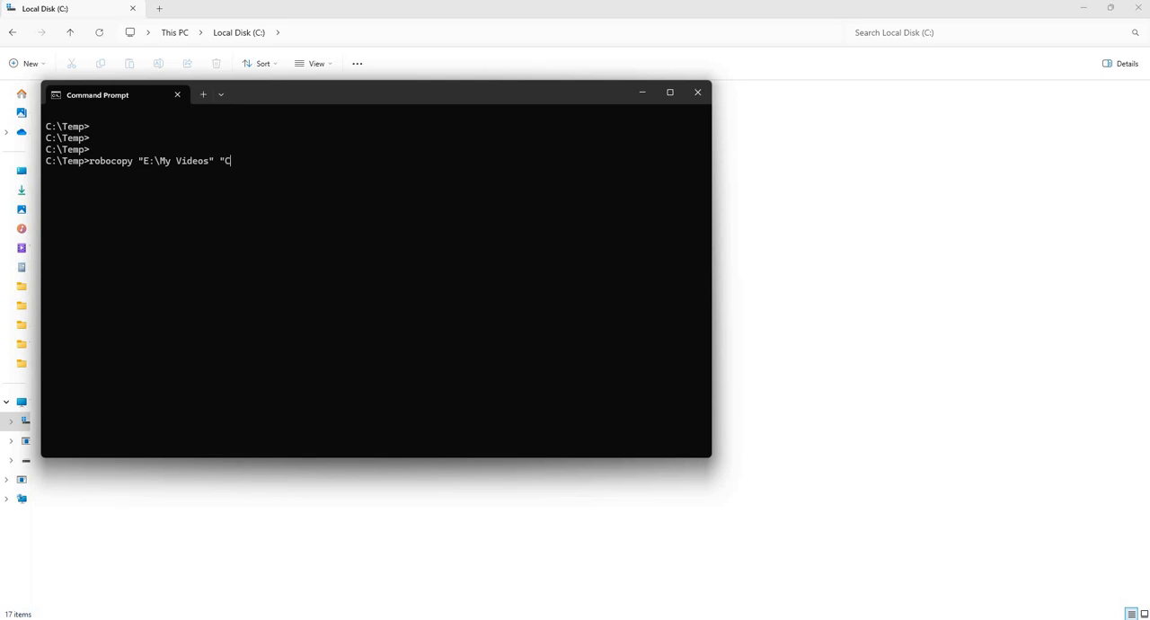
{"action": "type", "text": ":\\"}
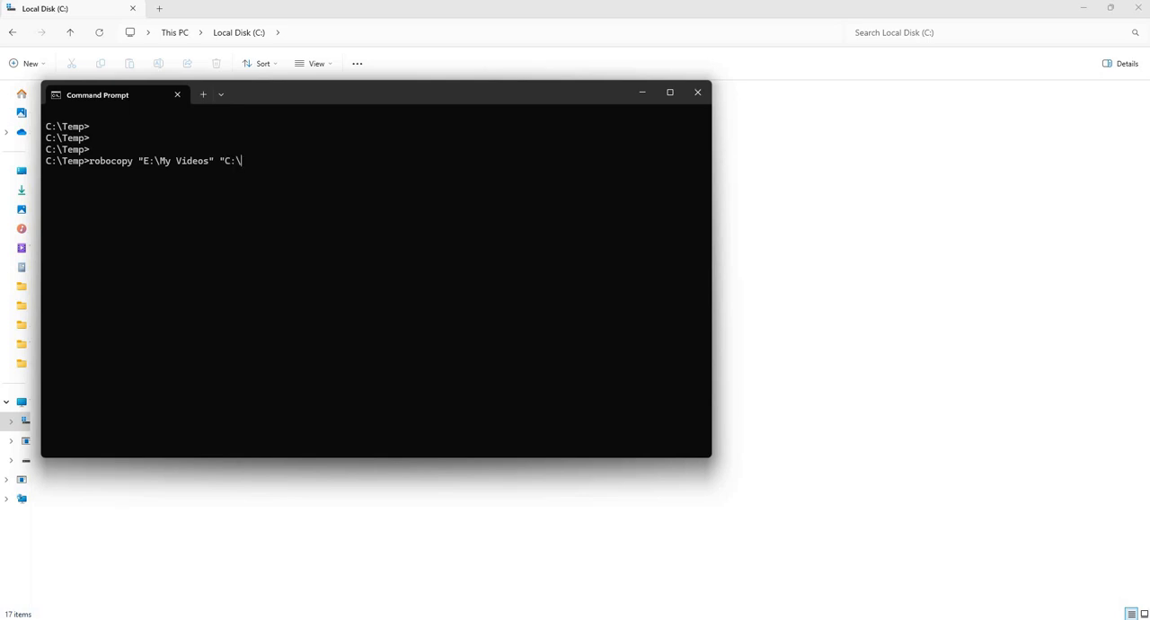
{"action": "type", "text": "New"}
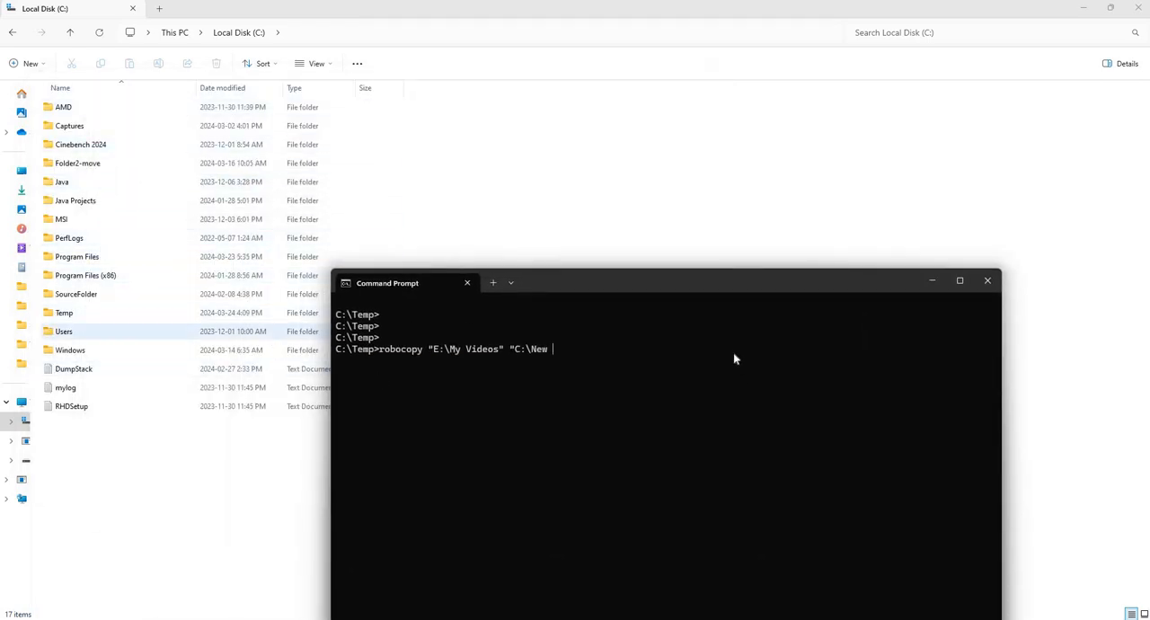
- Complete the quoted destination as "C:\New Videos"
{"action": "type", "text": "V"}
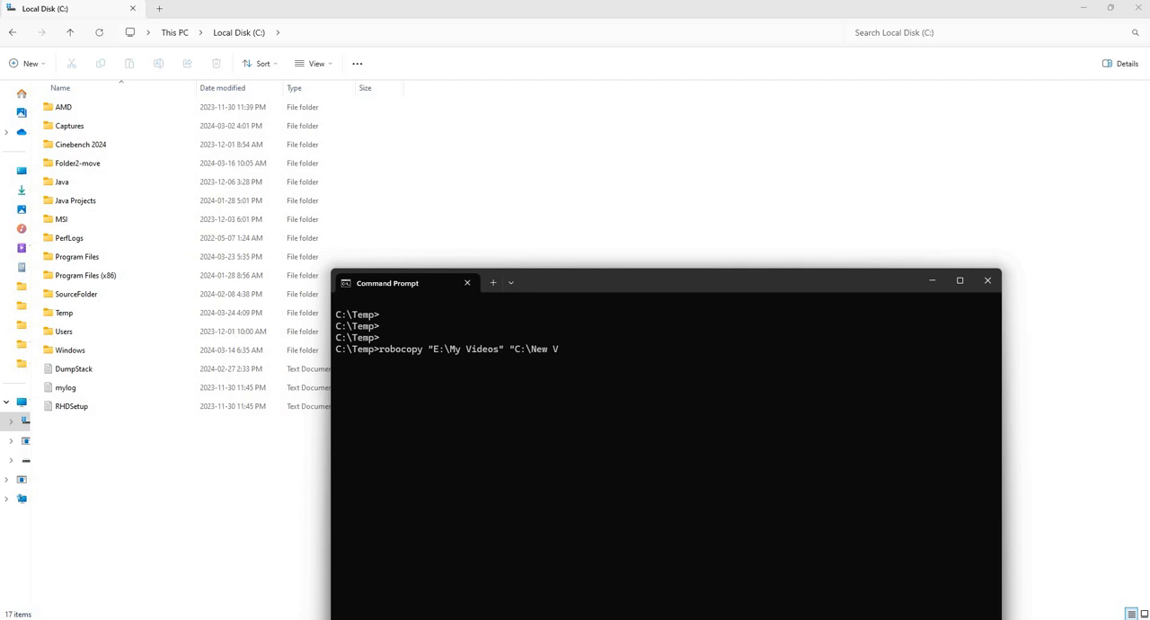
{"action": "type", "text": "ideos"}
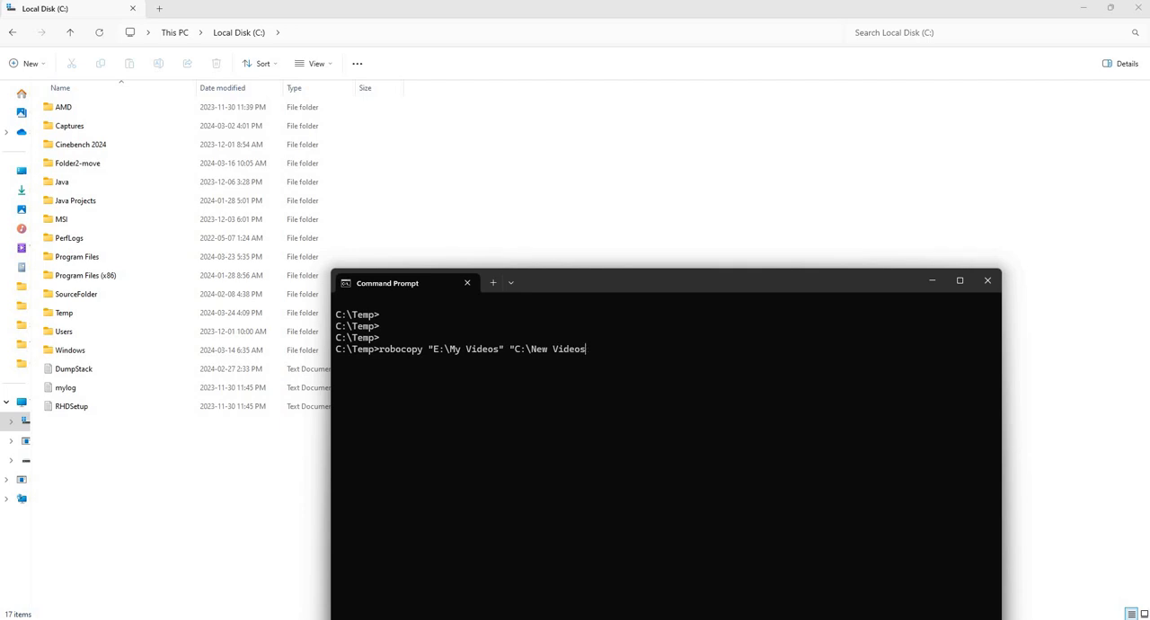
{"action": "type", "text": "\""}
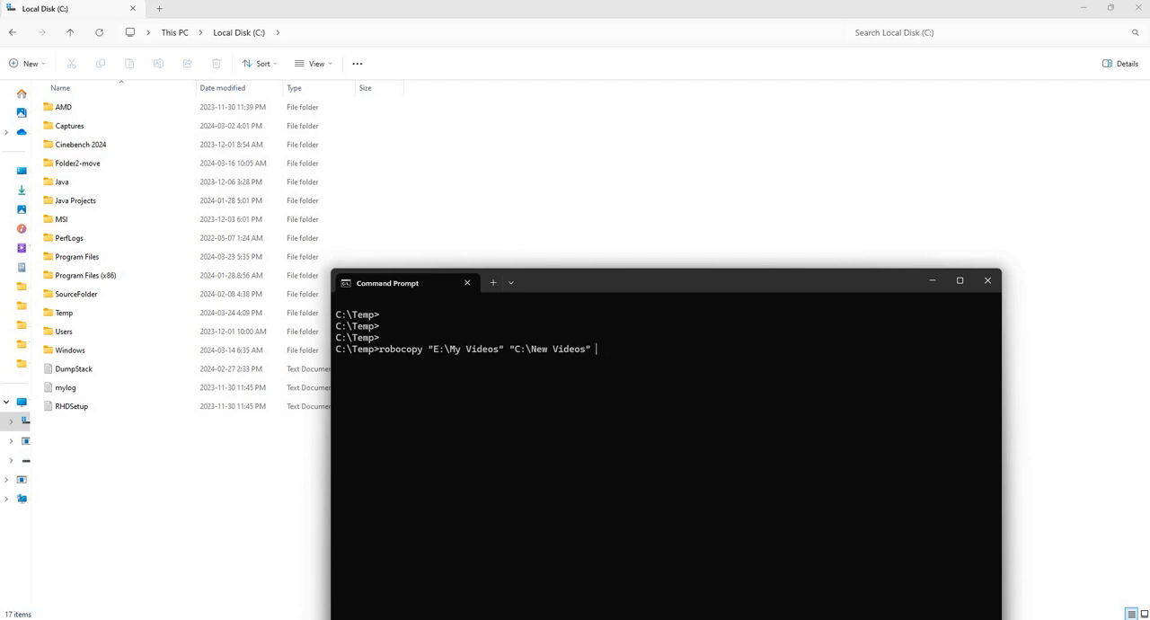
- Add the /e switch so all subfolders, including empty ones, are copied
{"action": "type", "text": "/e"}
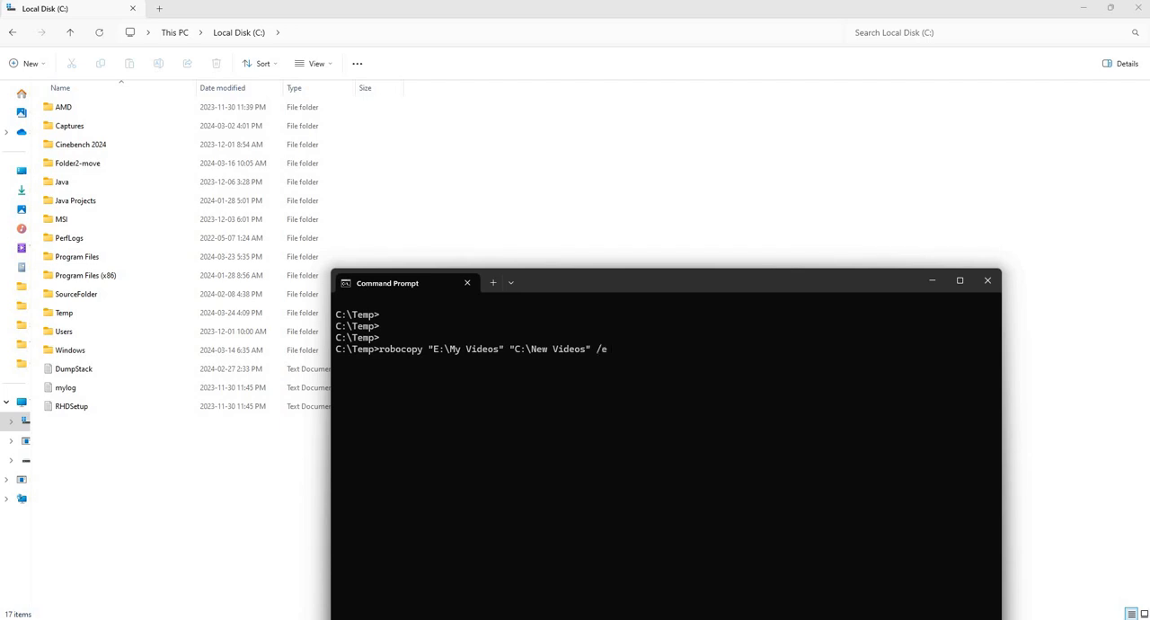
{"action": "mouse_move", "coordinate": [443, 322]}
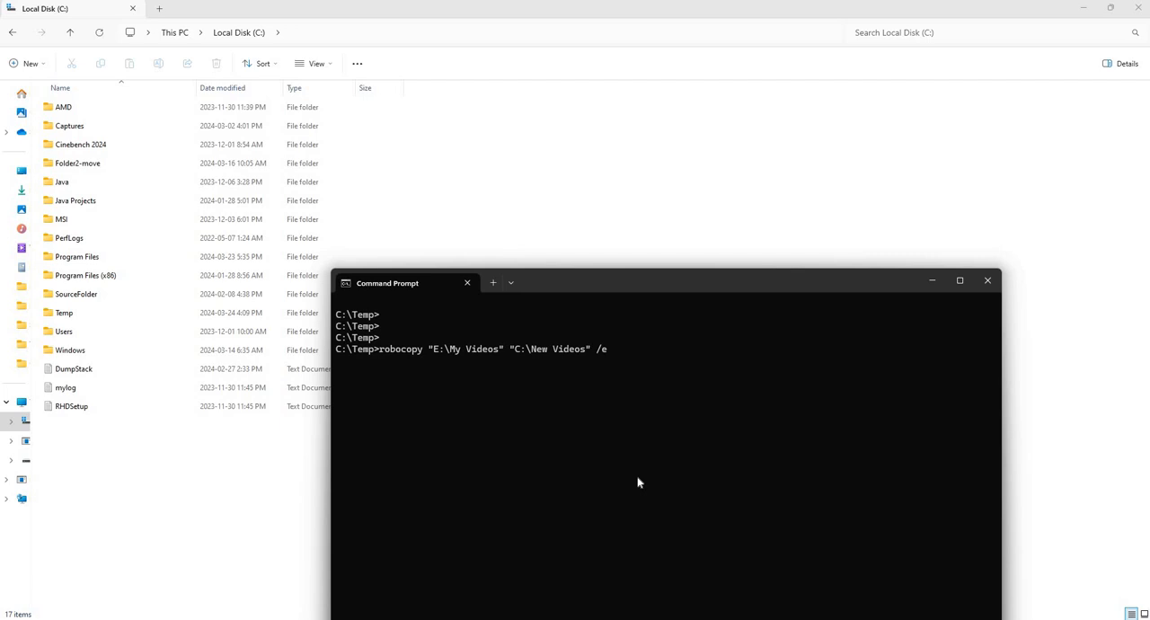
- Add the /MT:24 switch for copying with 24 threads, retyping it after a correction
{"action": "type", "text": "/"}
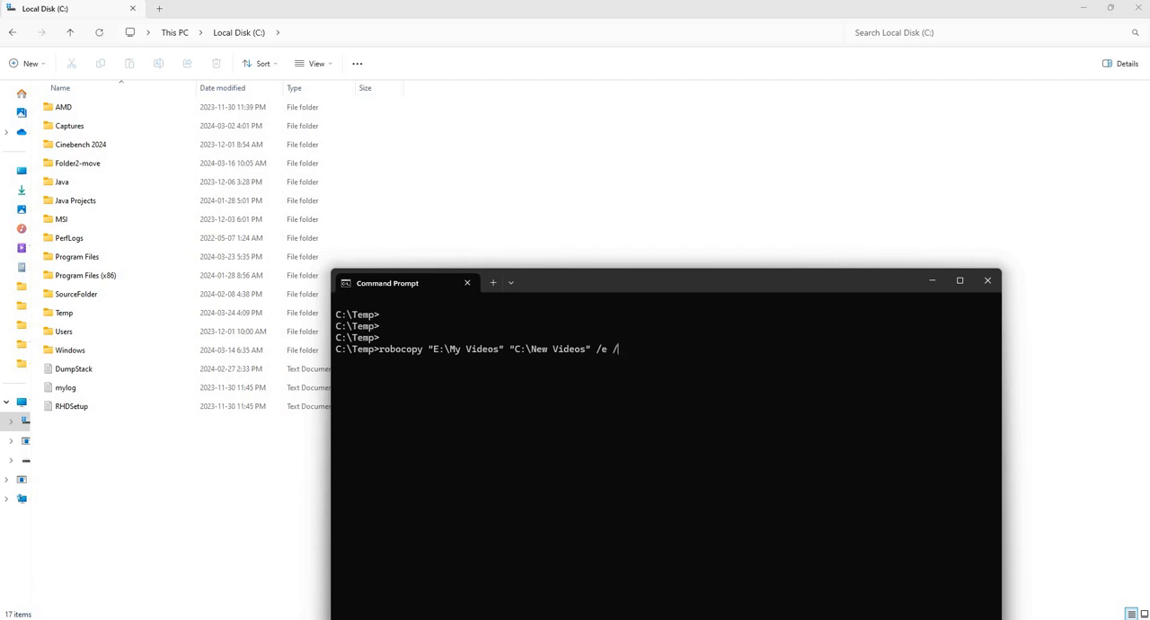
{"action": "type", "text": "MT"}
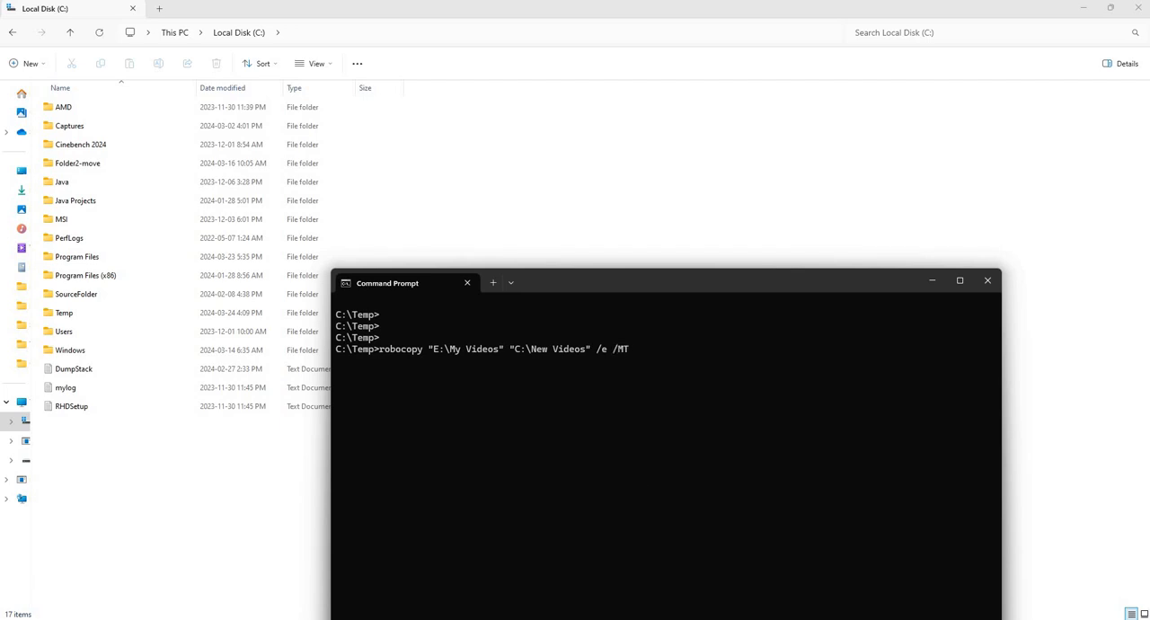
{"action": "type", "text": ":"}
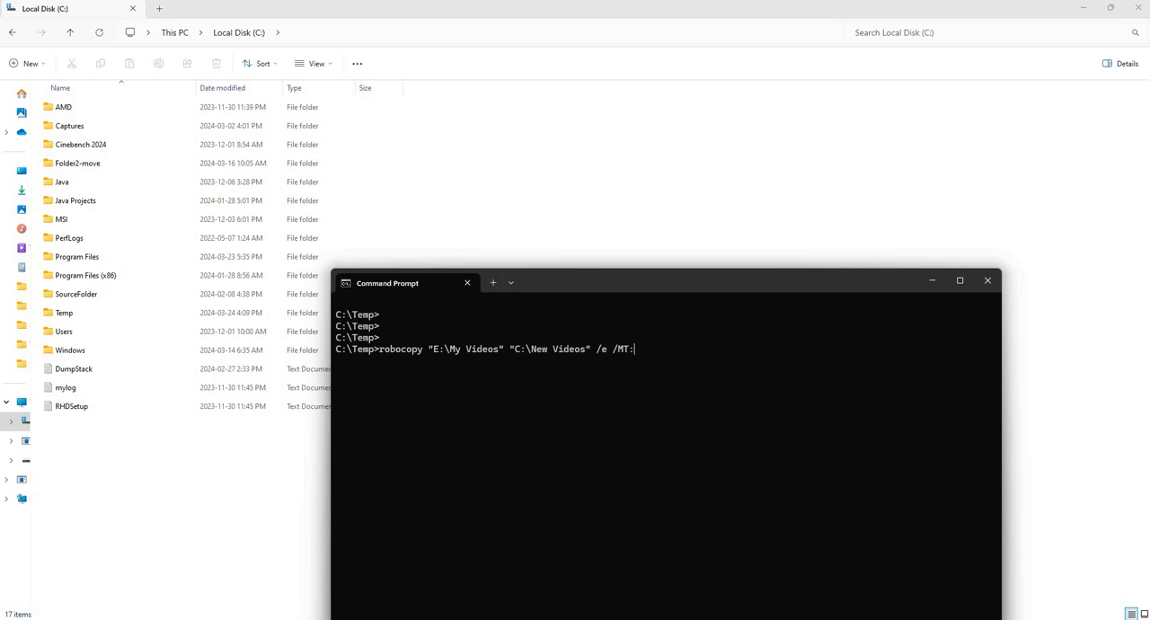
{"action": "key", "text": "BackSpace"}
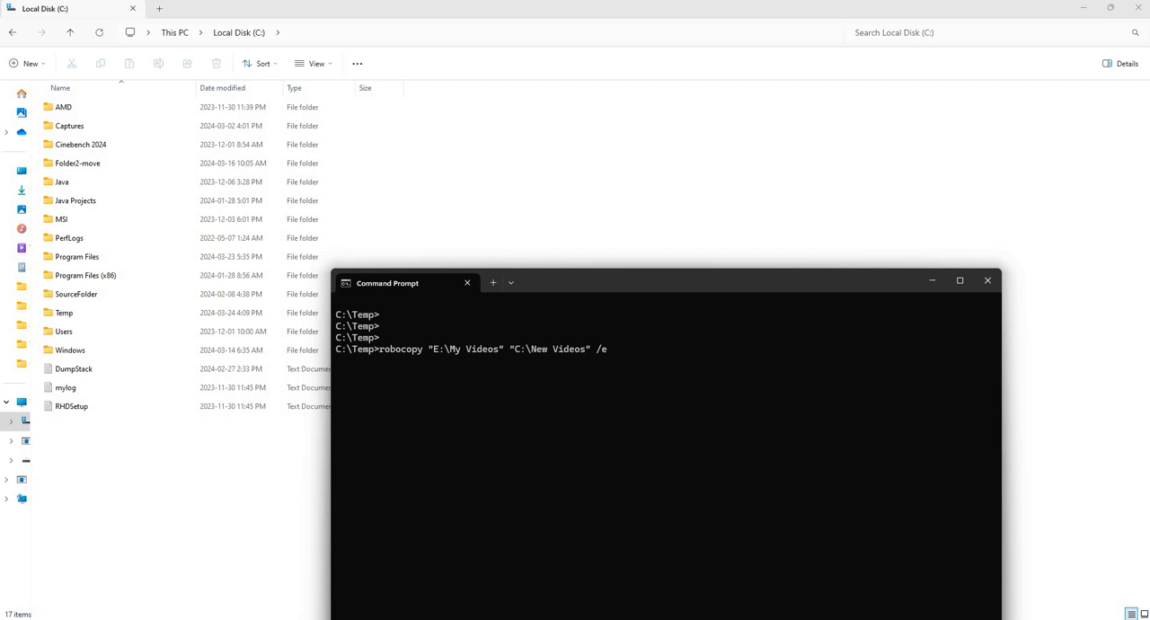
{"action": "type", "text": "/"}
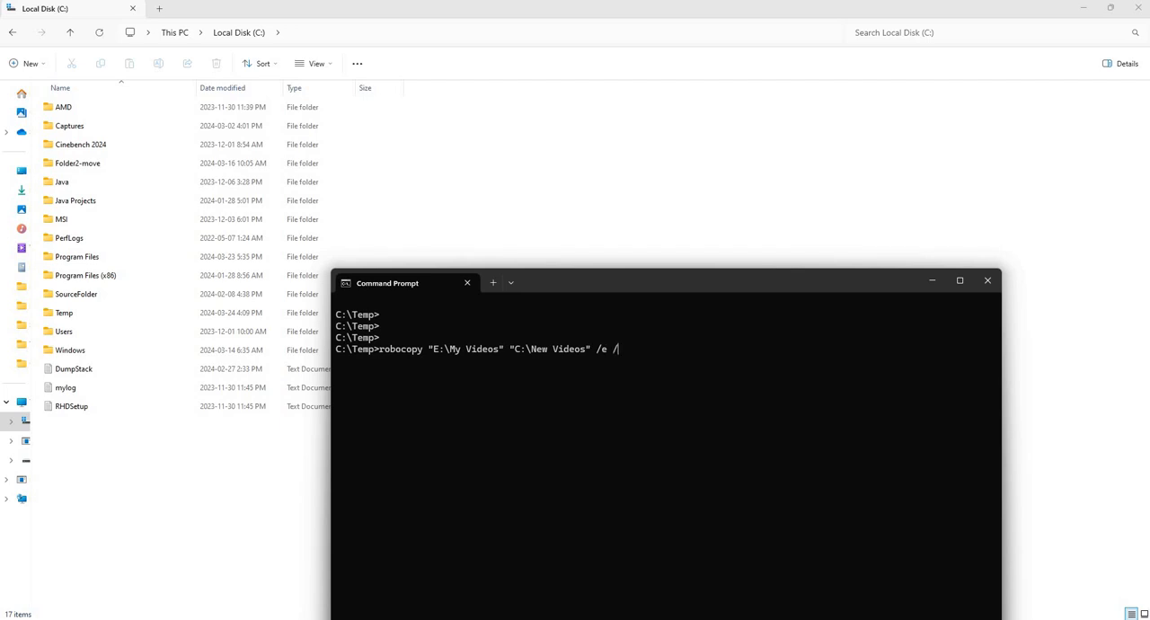
{"action": "type", "text": "MT:"}
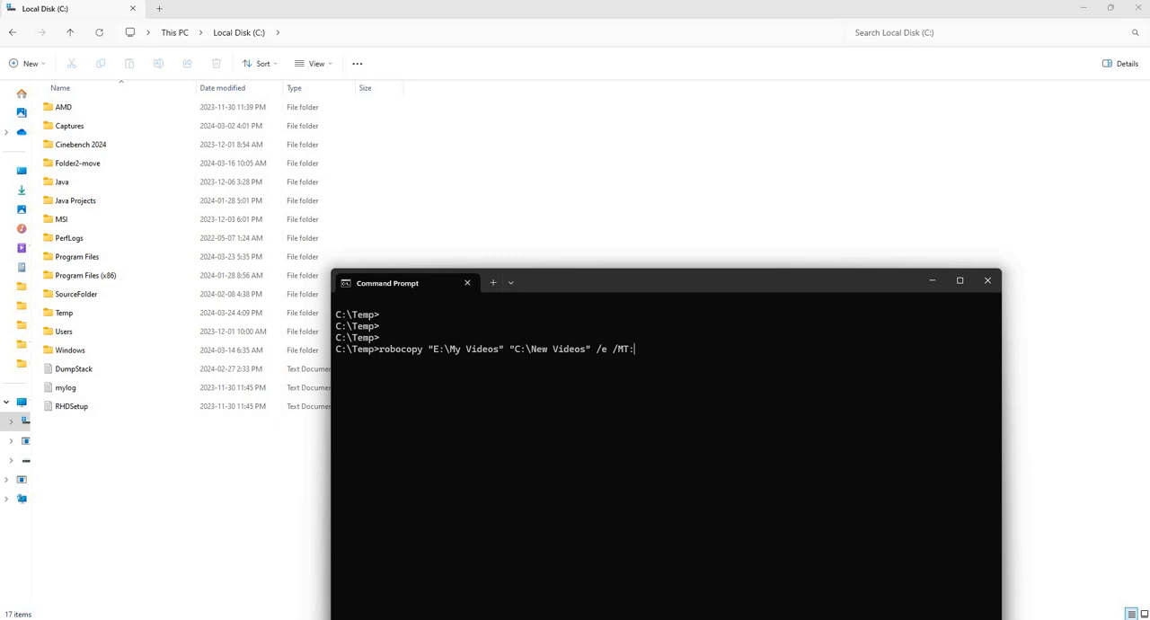
{"action": "type", "text": "24"}
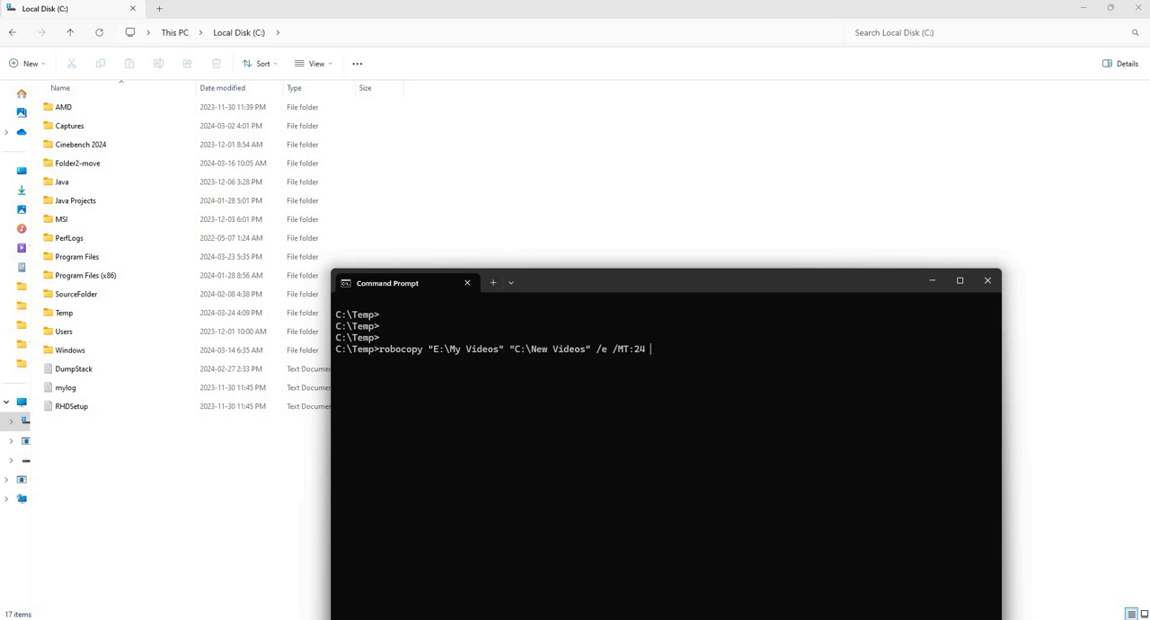
- Add /log:test.log and run the robocopy command, logging output to C:\Temp\test.log
{"action": "type", "text": "/"}
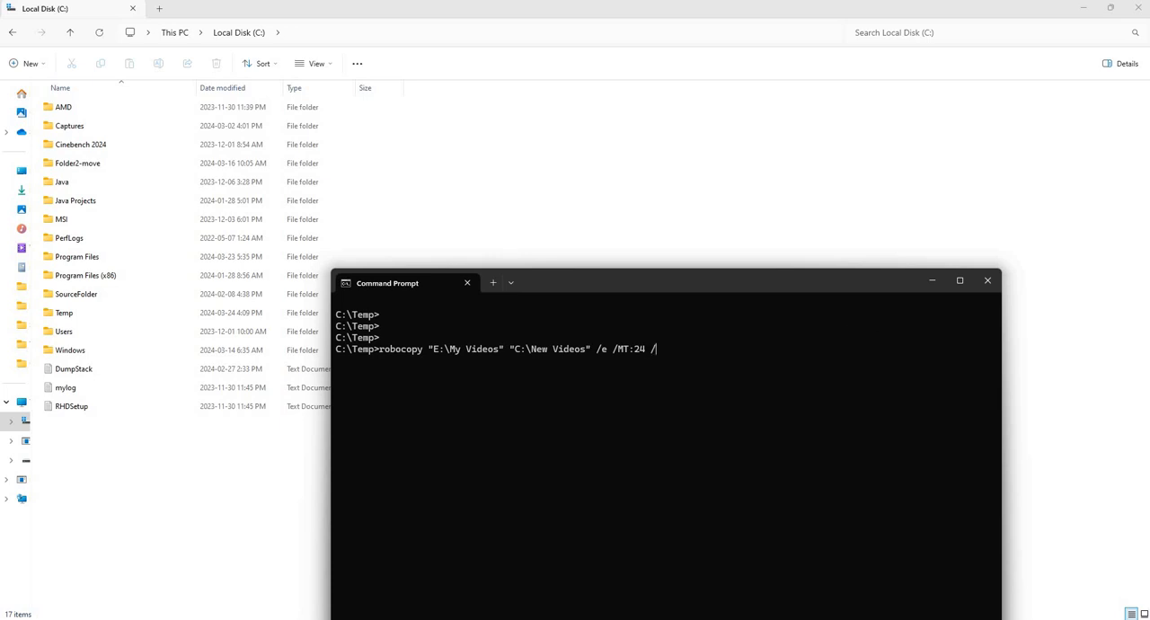
{"action": "mouse_move", "coordinate": [574, 284]}
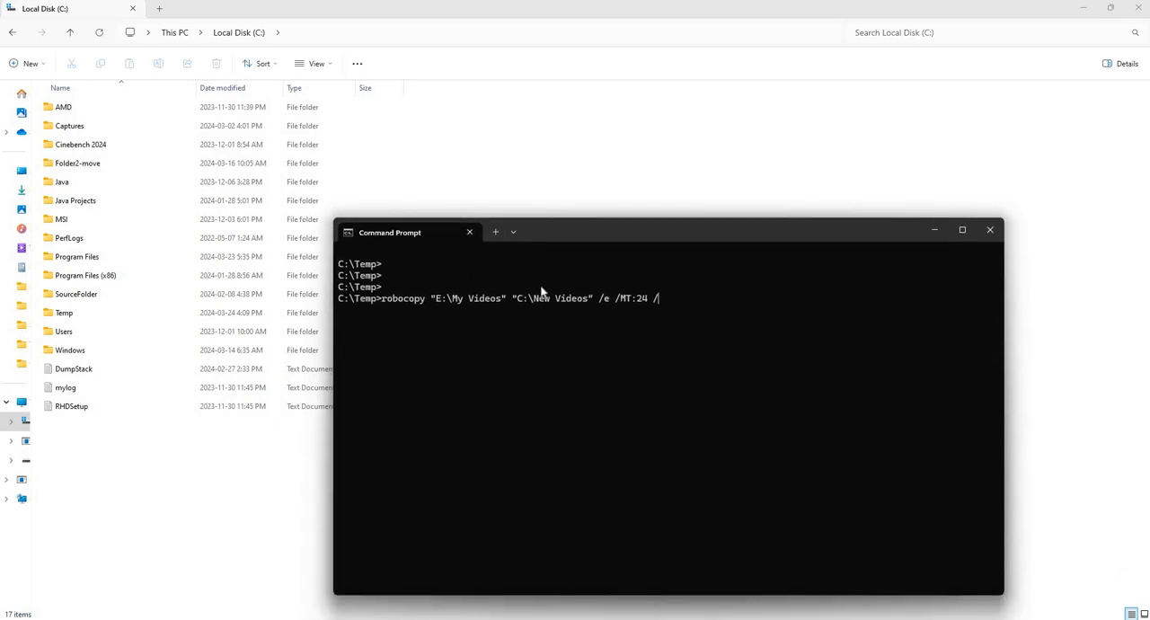
{"action": "mouse_move", "coordinate": [510, 331]}
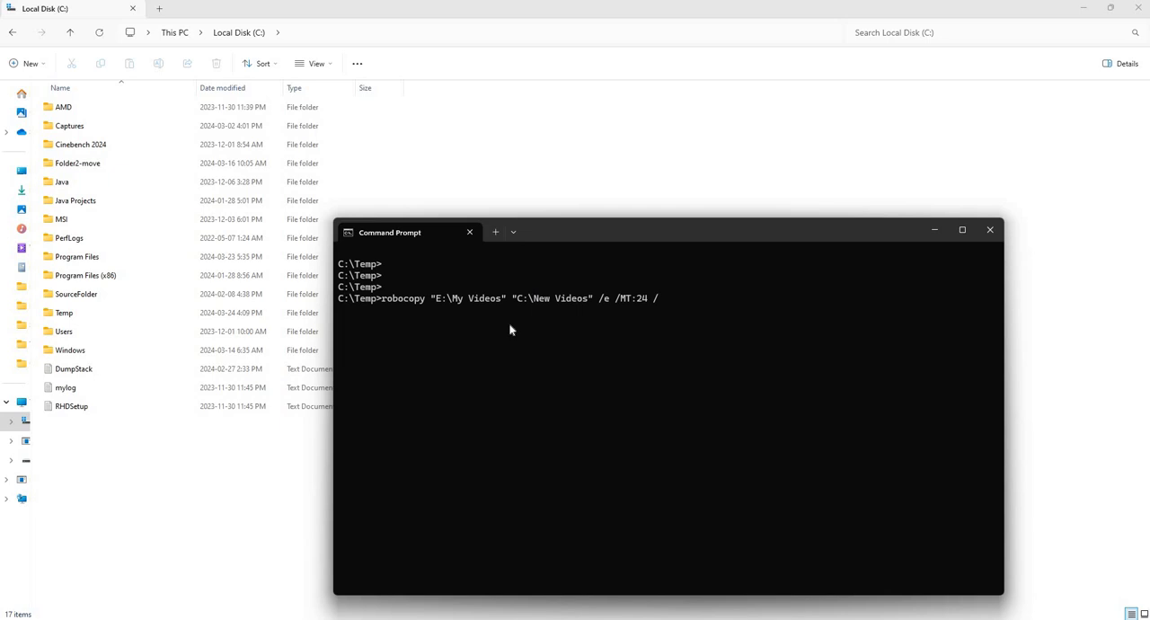
{"action": "mouse_move", "coordinate": [708, 309]}
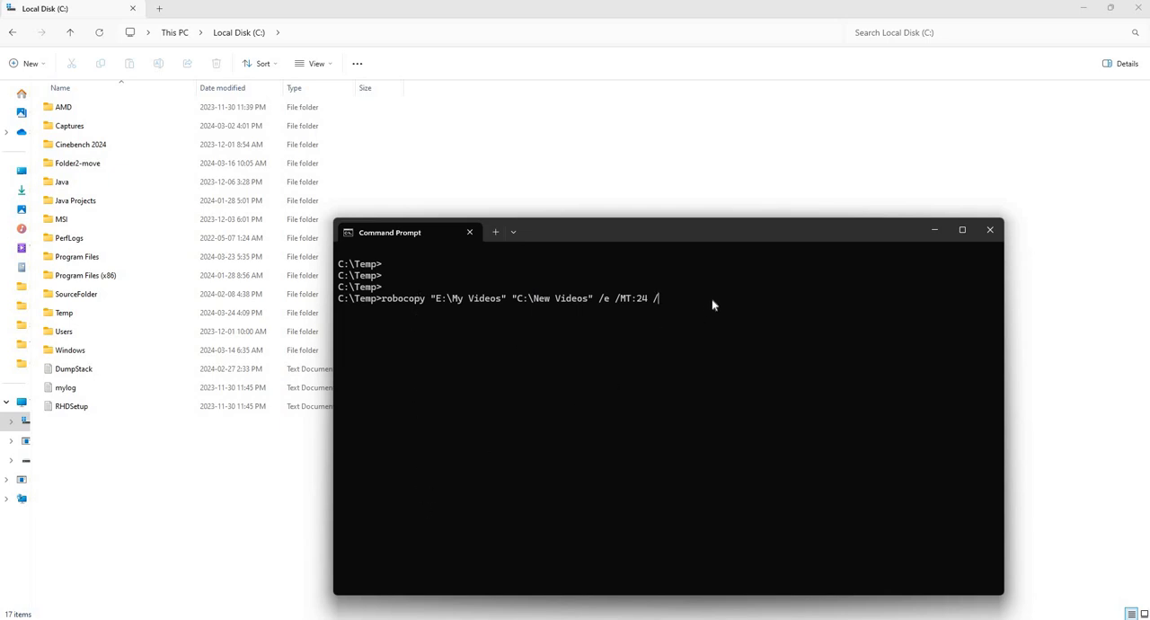
{"action": "mouse_move", "coordinate": [540, 379]}
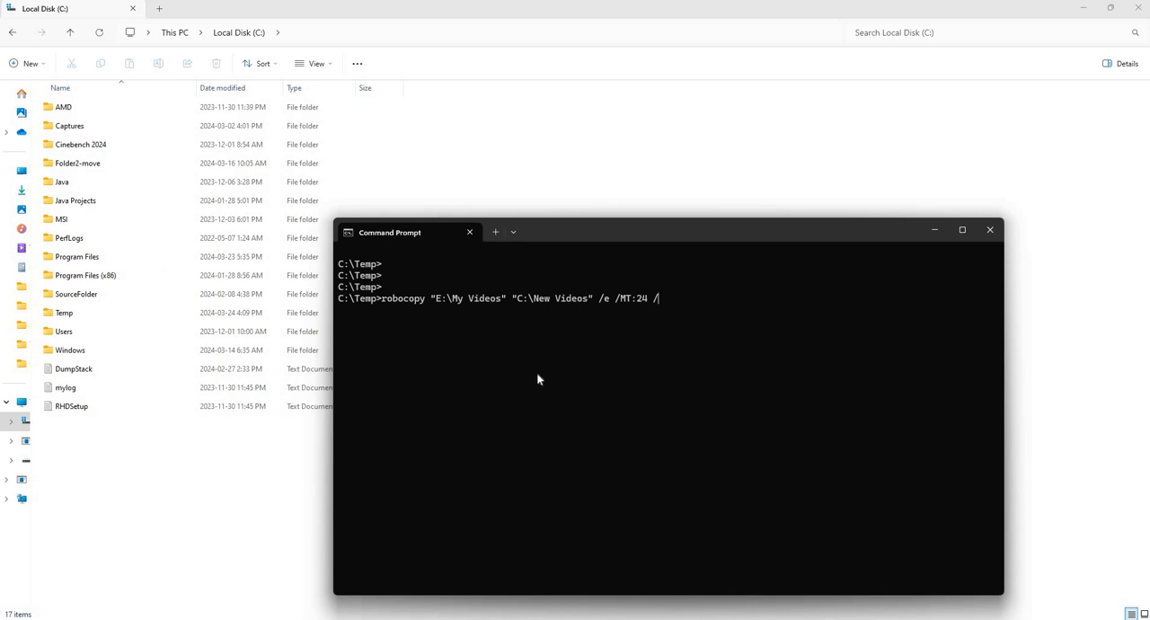
{"action": "mouse_move", "coordinate": [548, 378]}
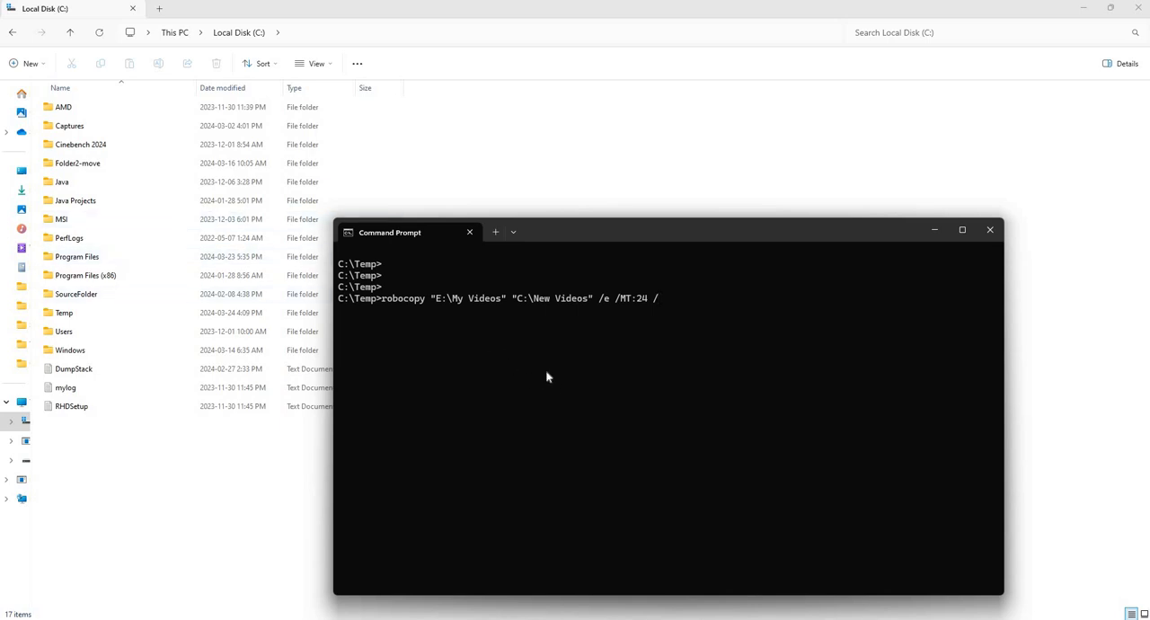
{"action": "type", "text": "log"}
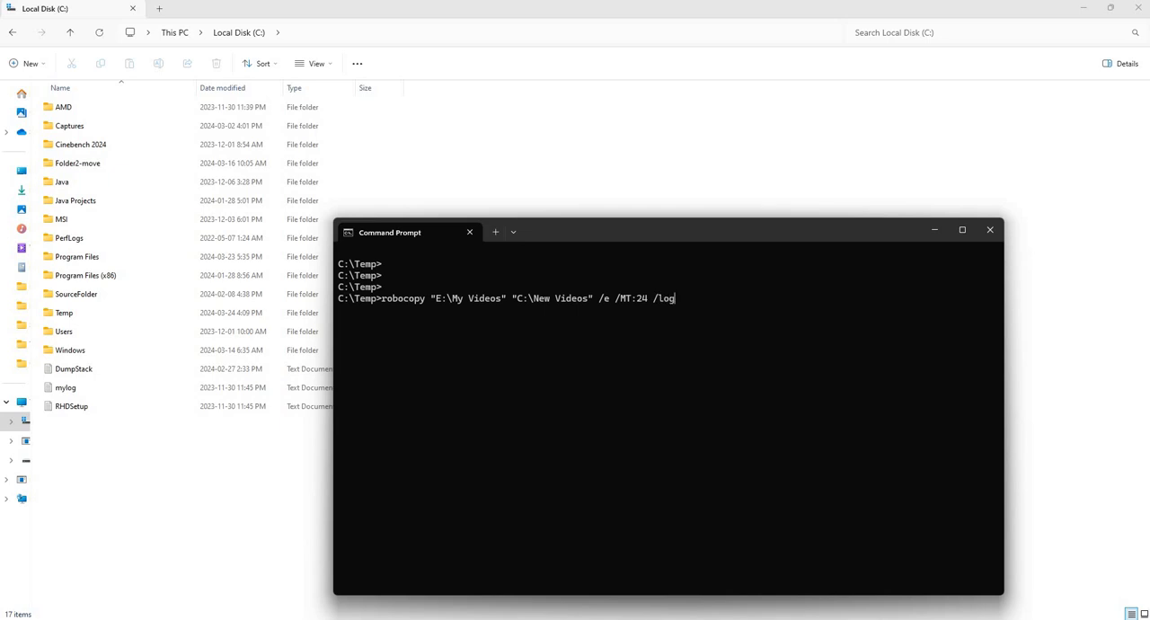
{"action": "type", "text": ":"}
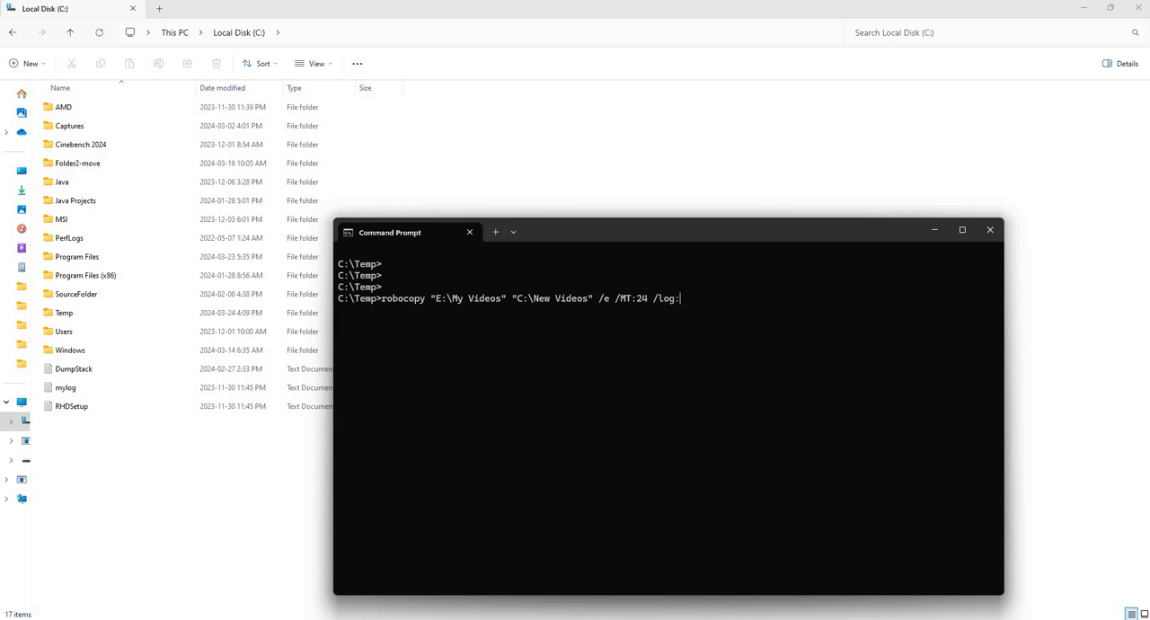
{"action": "type", "text": "te"}
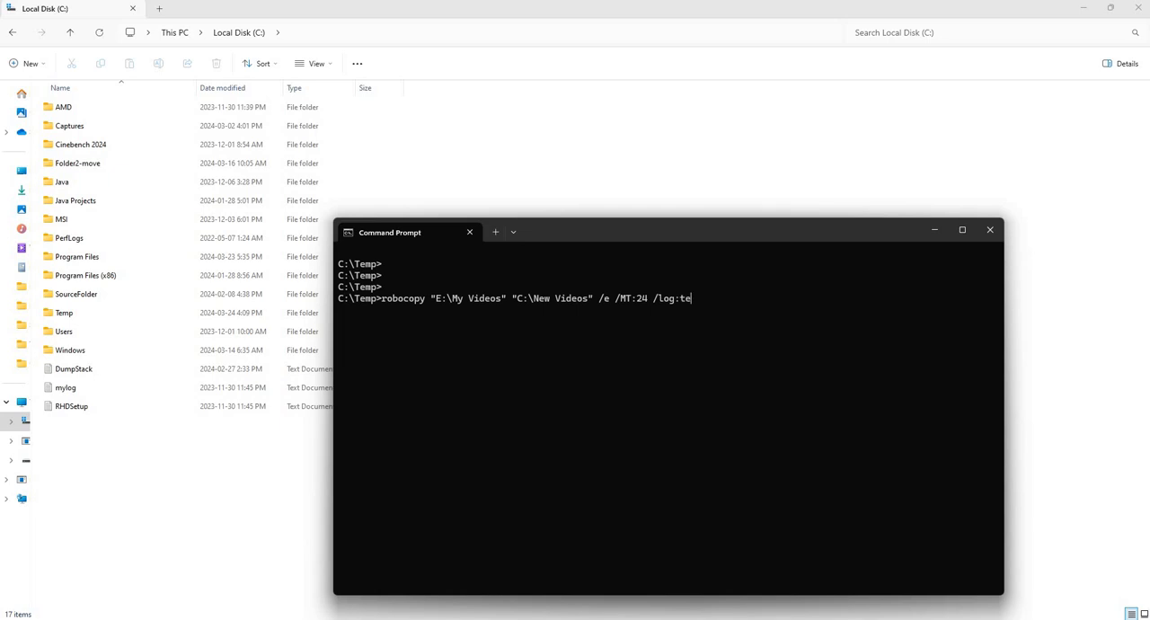
{"action": "type", "text": "st.lo"}
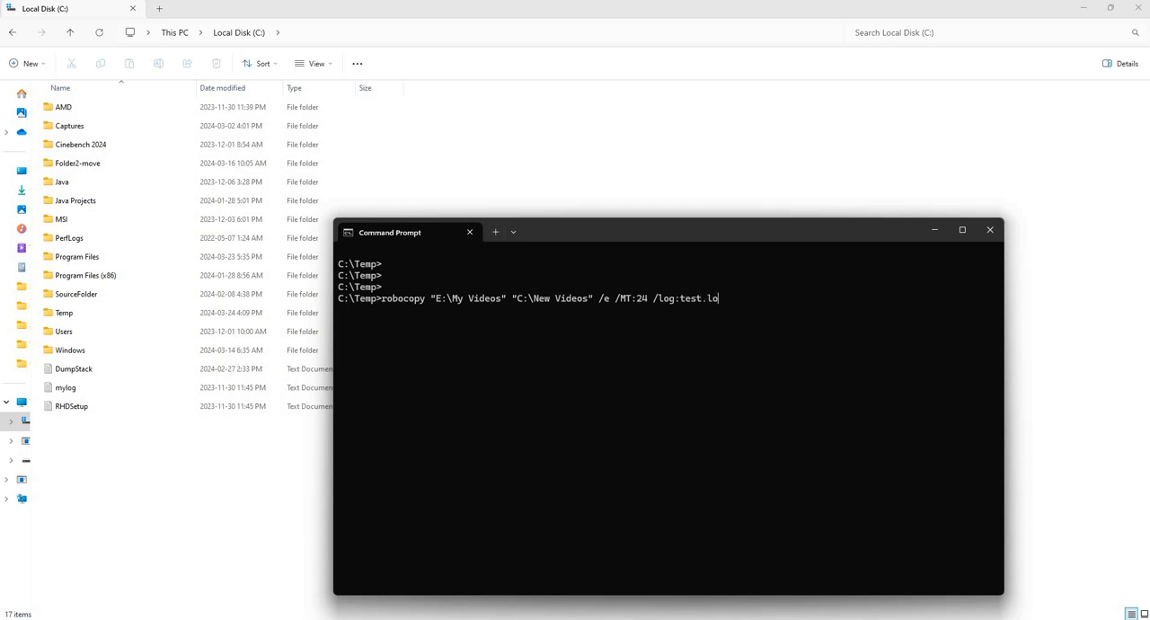
{"action": "type", "text": "g"}
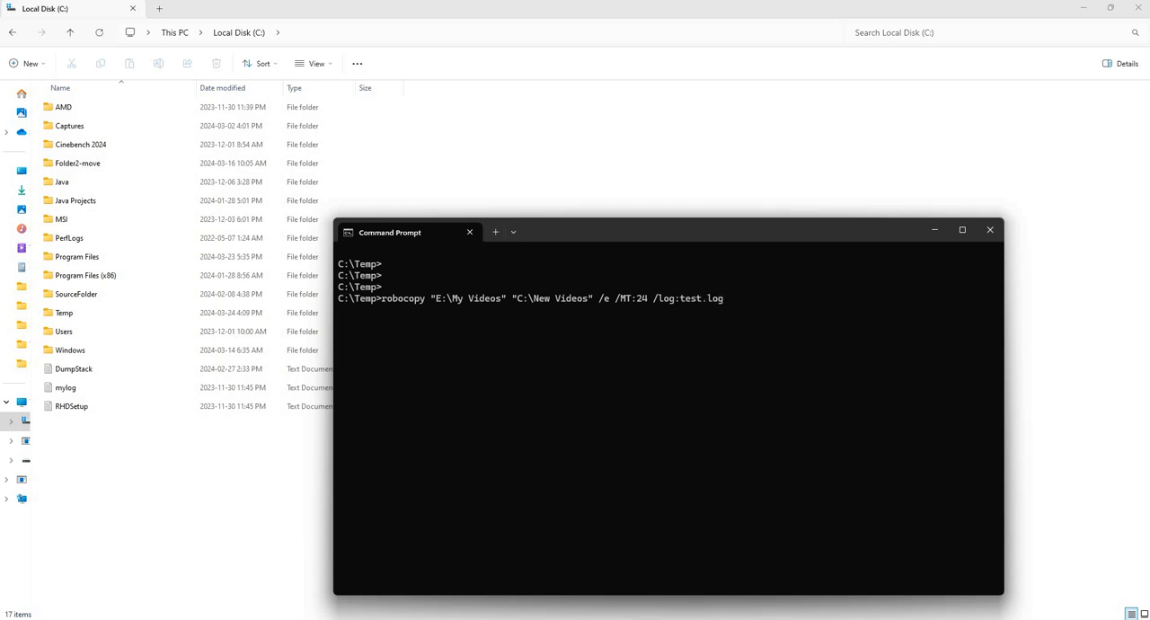
{"action": "key", "text": "Enter"}
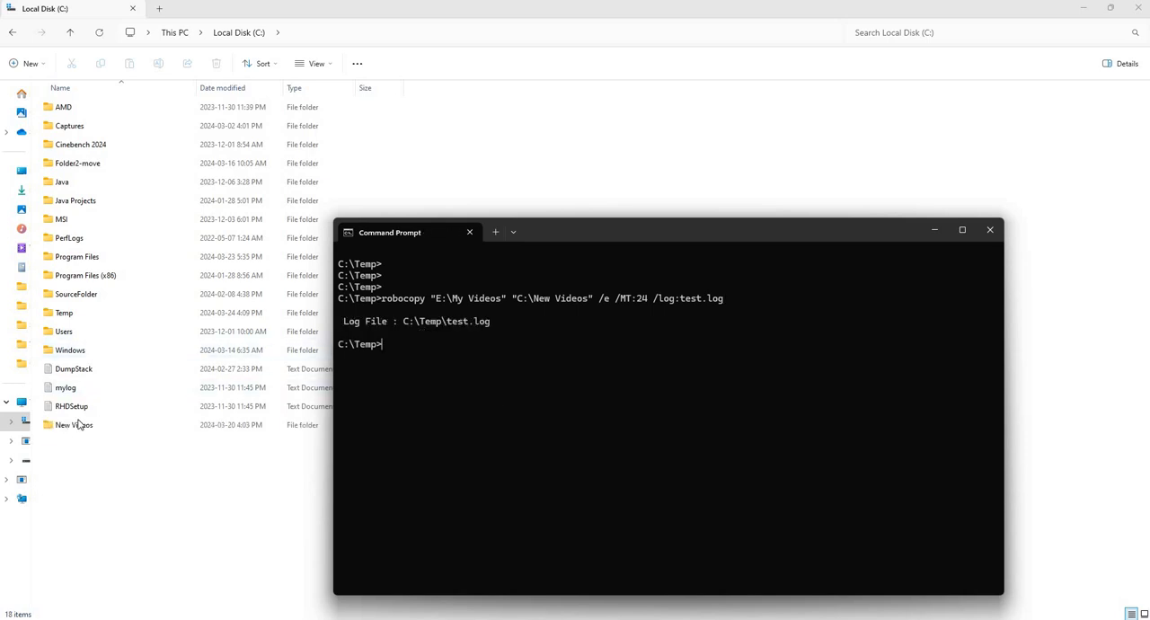
- Confirm the New Videos folder on C:, then locate the test log inside the Temp folder
{"action": "left_click", "coordinate": [75, 424]}
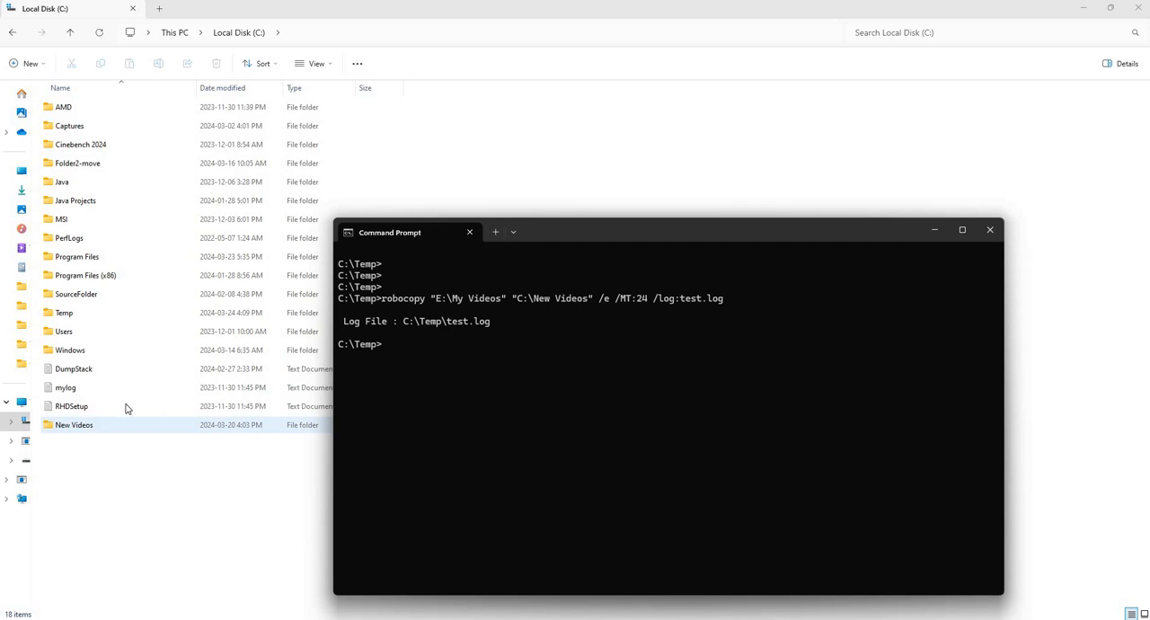
{"action": "mouse_move", "coordinate": [385, 354]}
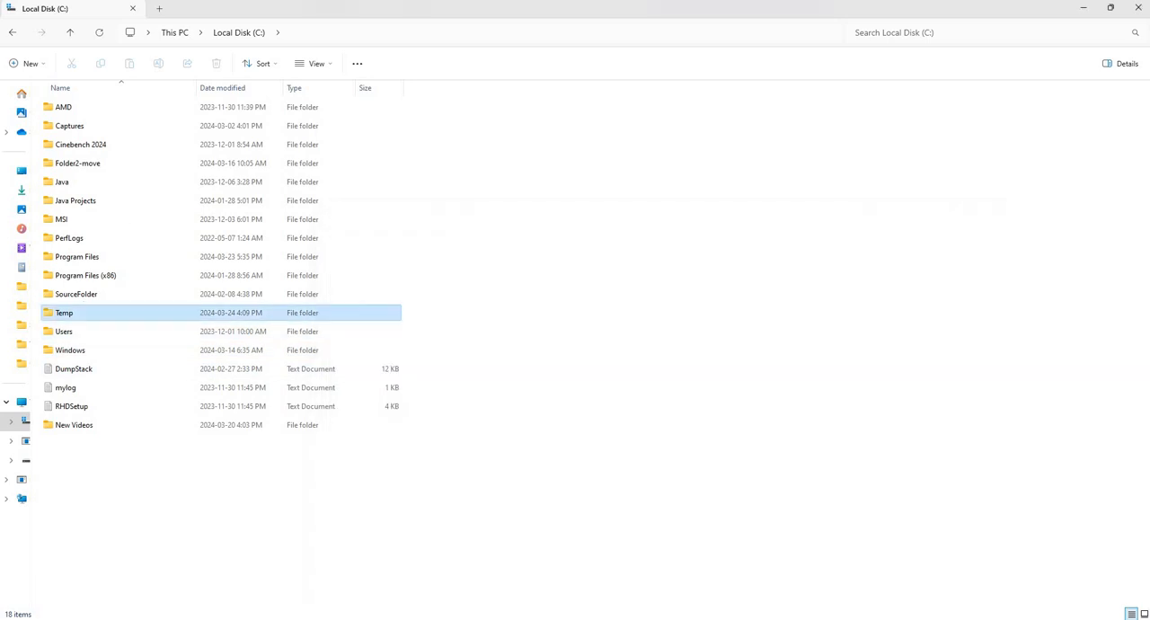
{"action": "double_click", "coordinate": [65, 311]}
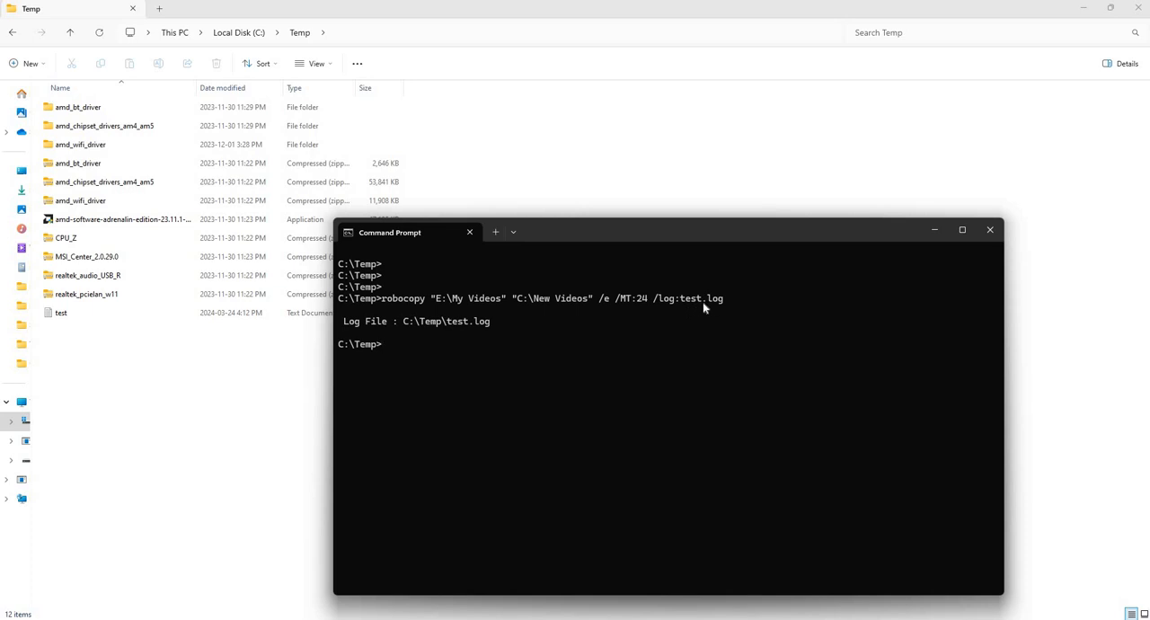
{"action": "mouse_move", "coordinate": [363, 304]}
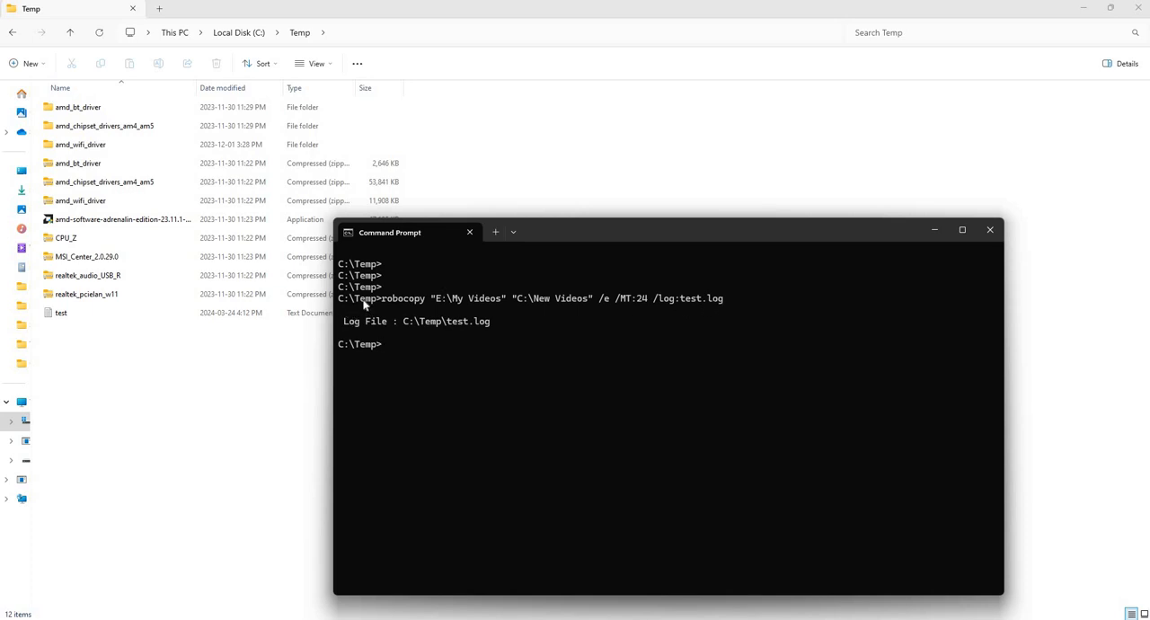
{"action": "left_click", "coordinate": [61, 313]}
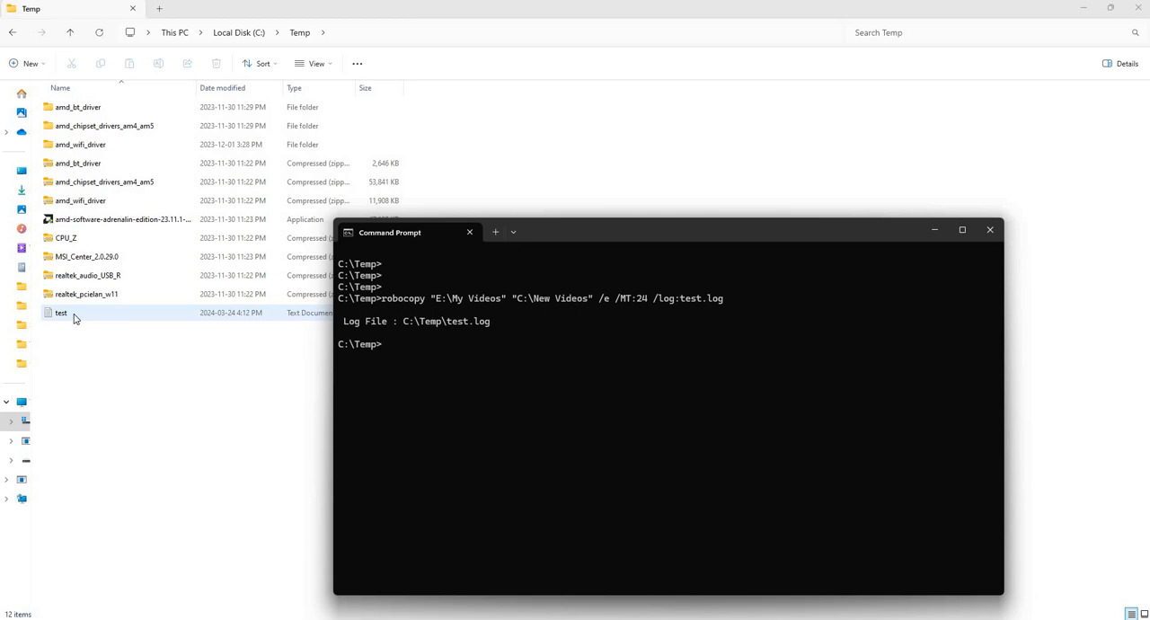
- Review test.log in Notepad down to its summary (7 directories, 98 files copied), then close it
{"action": "double_click", "coordinate": [61, 311]}
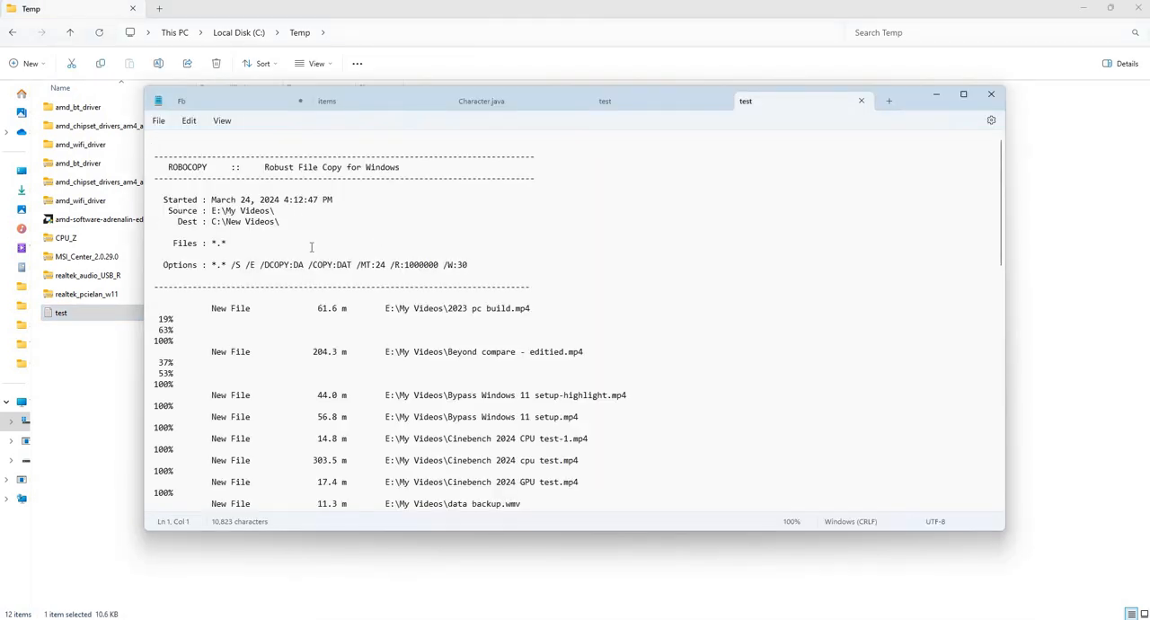
{"action": "scroll", "scroll_direction": "down", "scroll_amount": 3}
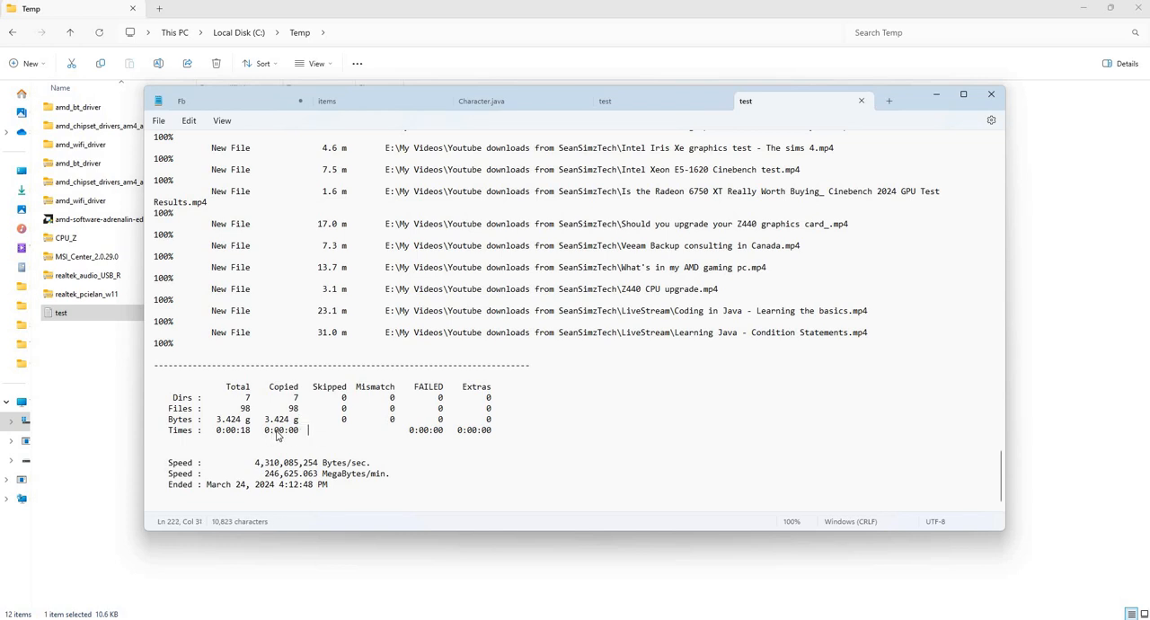
{"action": "double_click", "coordinate": [281, 430]}
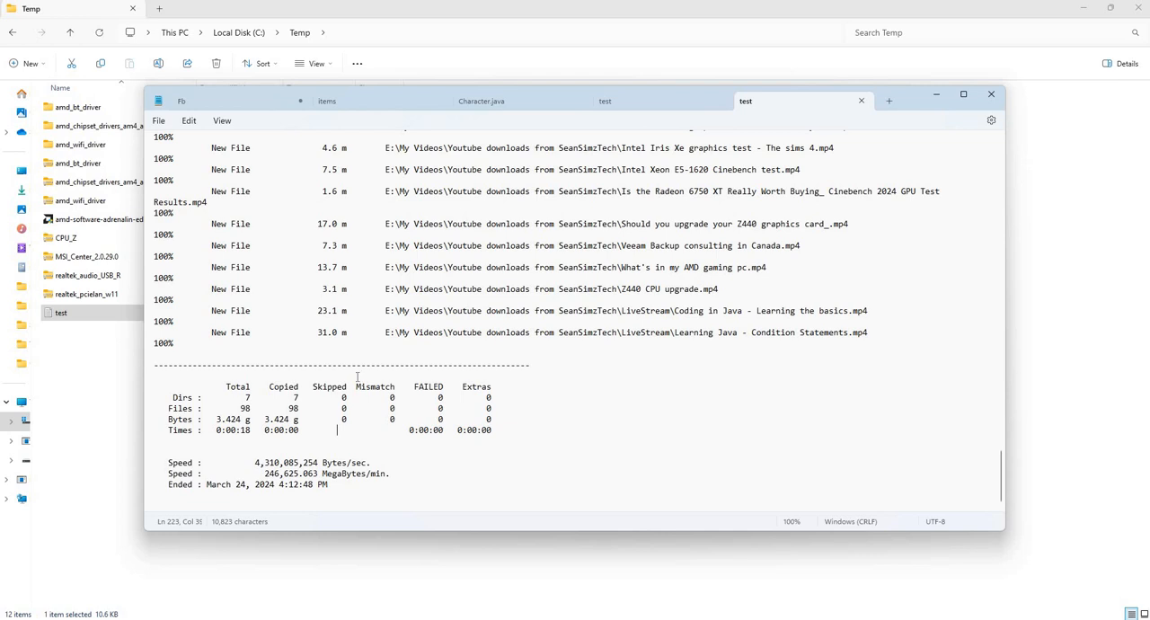
{"action": "mouse_move", "coordinate": [230, 369]}
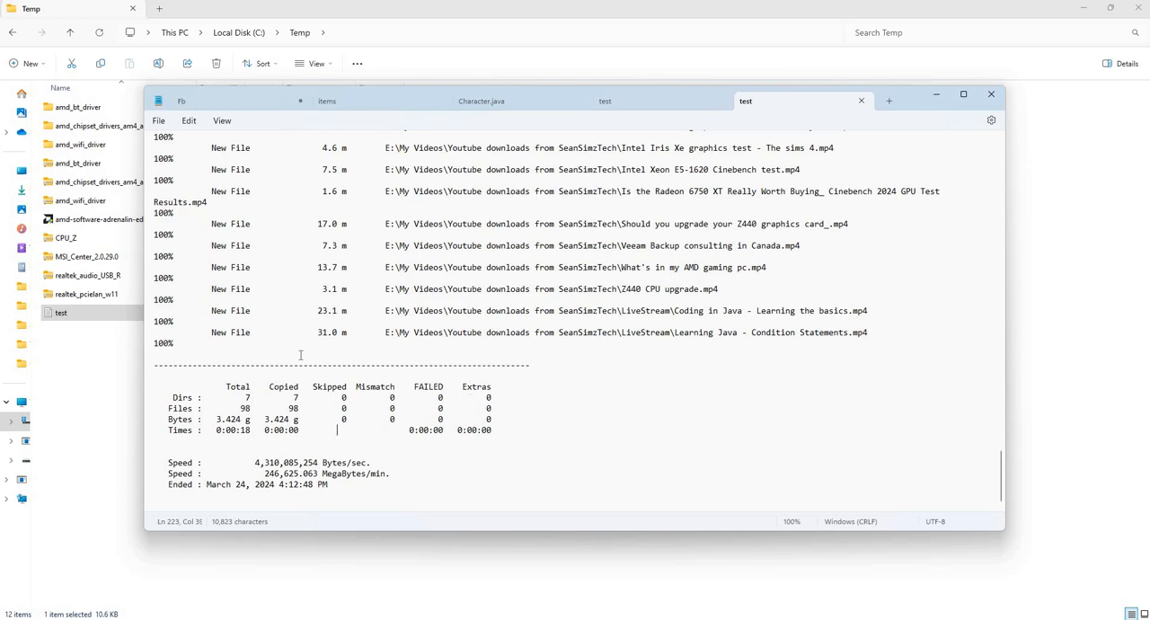
{"action": "mouse_move", "coordinate": [455, 381]}
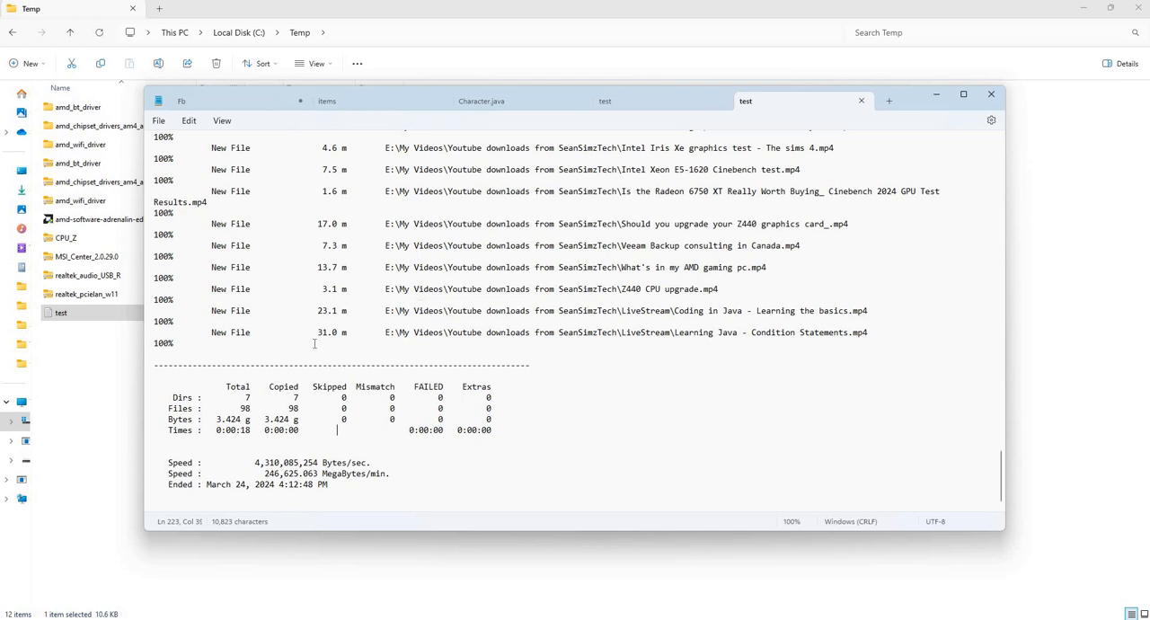
{"action": "mouse_move", "coordinate": [543, 304]}
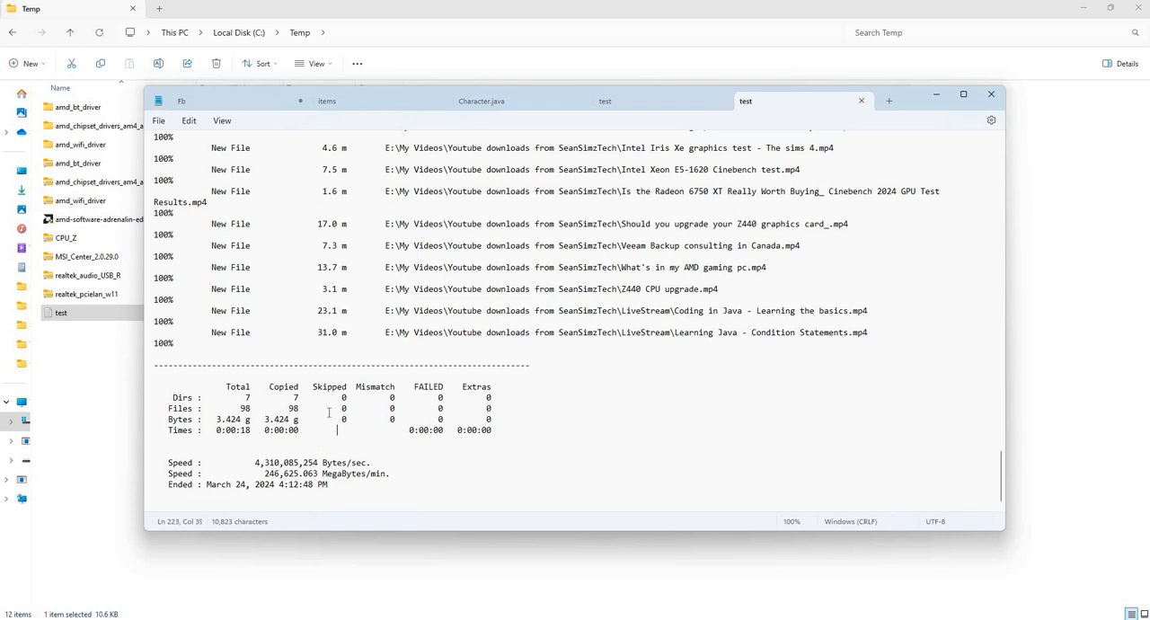
{"action": "mouse_move", "coordinate": [341, 395]}
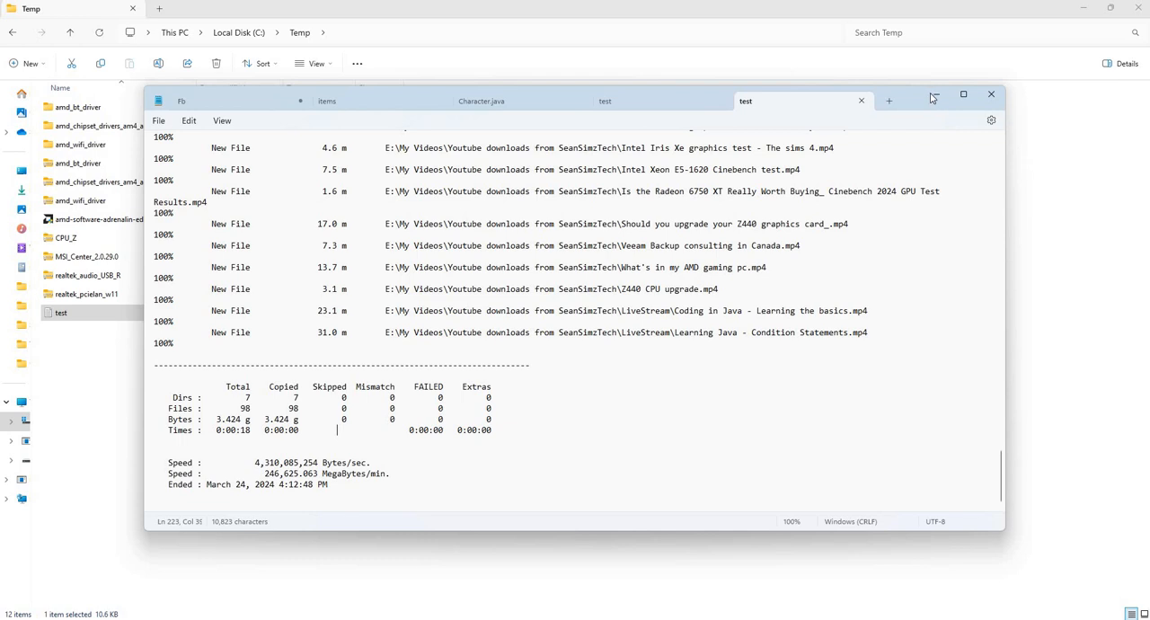
{"action": "left_click", "coordinate": [992, 93]}
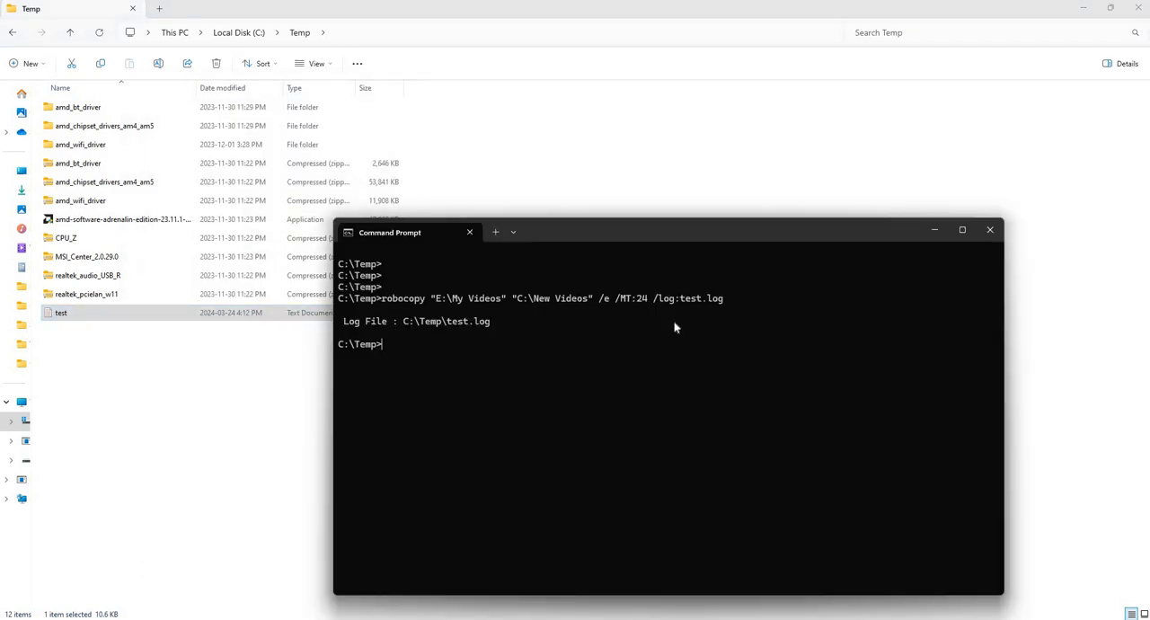
{"action": "mouse_move", "coordinate": [559, 364]}
{"action": "type", "text": "robocopy \"E:\\My Videos\" \"C:\\New Videos\" /tee /e /MT:24 /log:test.log"}
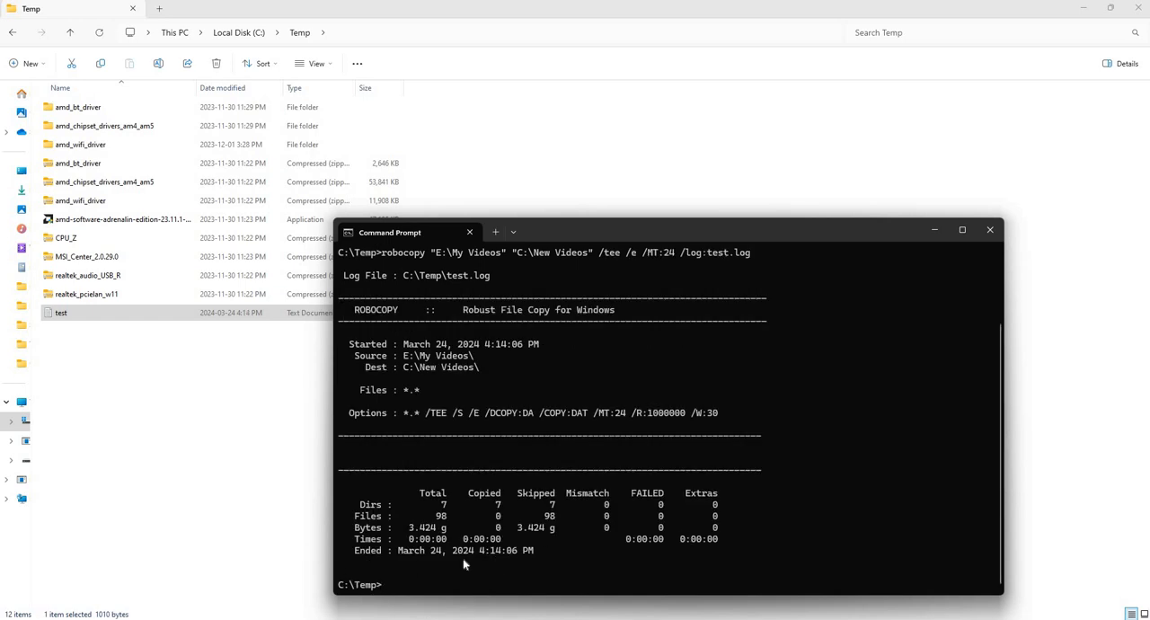
{"action": "mouse_move", "coordinate": [394, 517]}
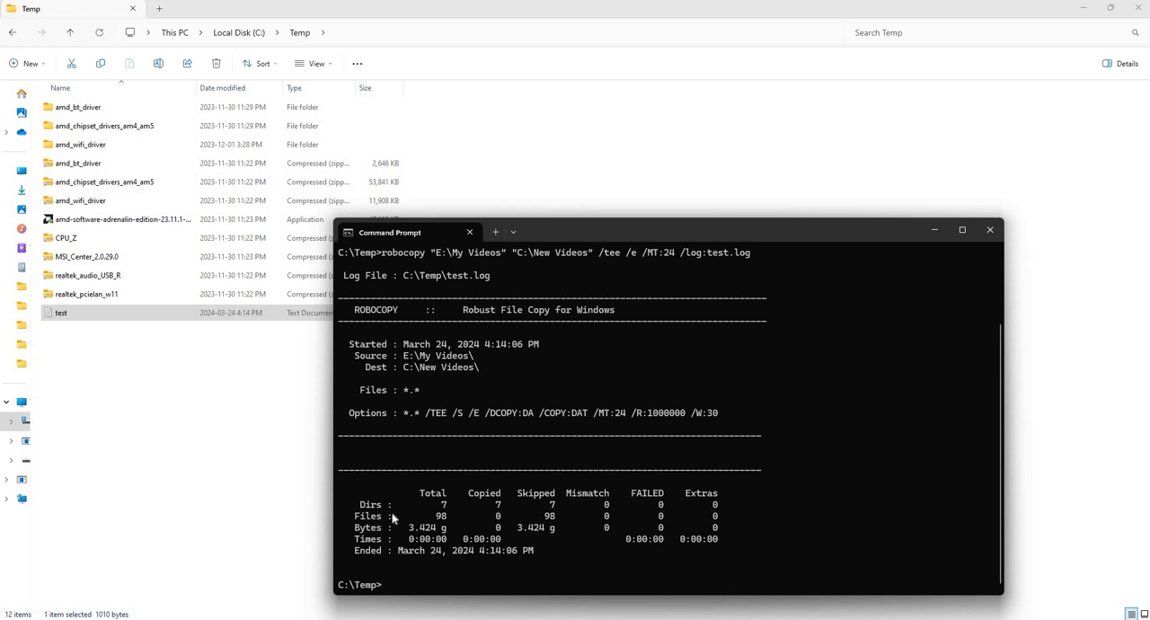
{"action": "mouse_move", "coordinate": [451, 486]}
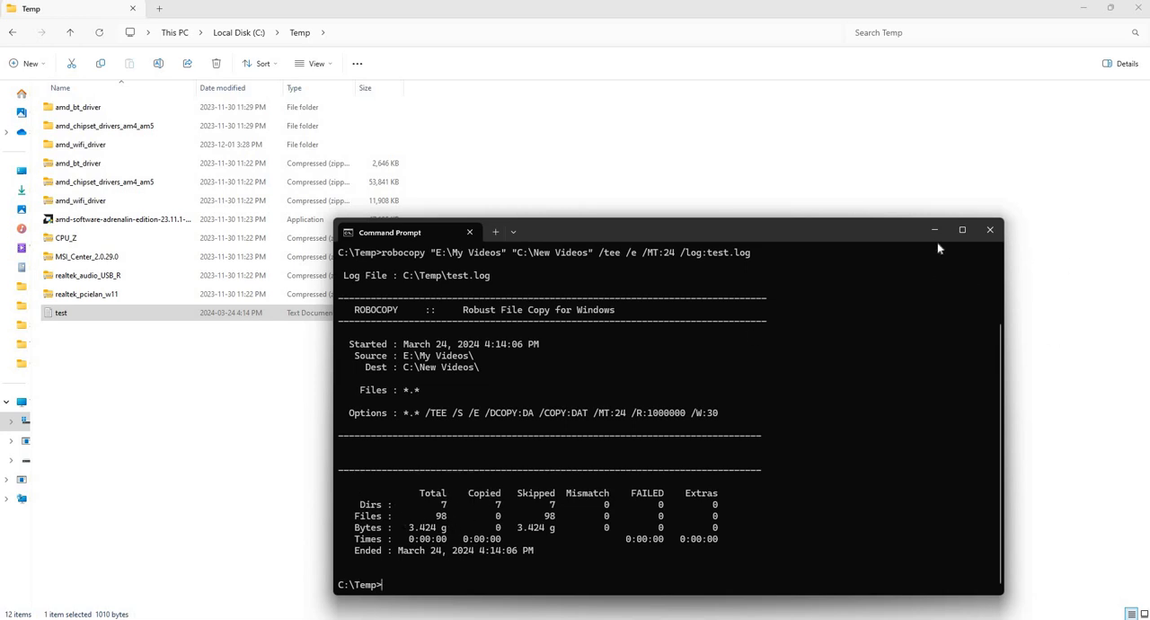
{"action": "mouse_move", "coordinate": [935, 230]}
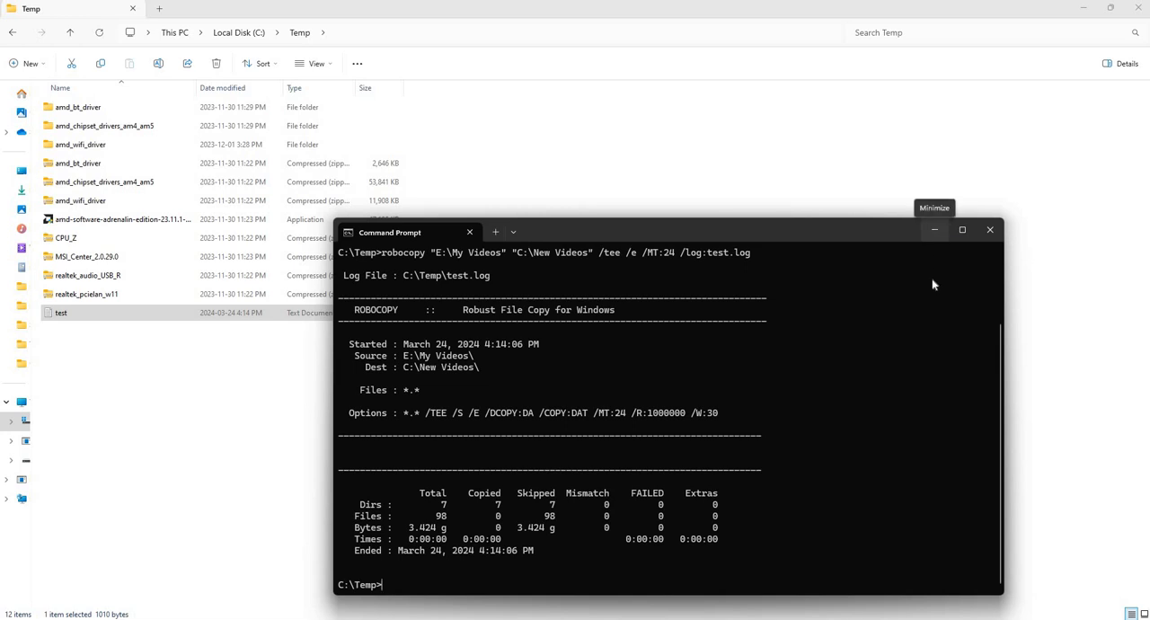